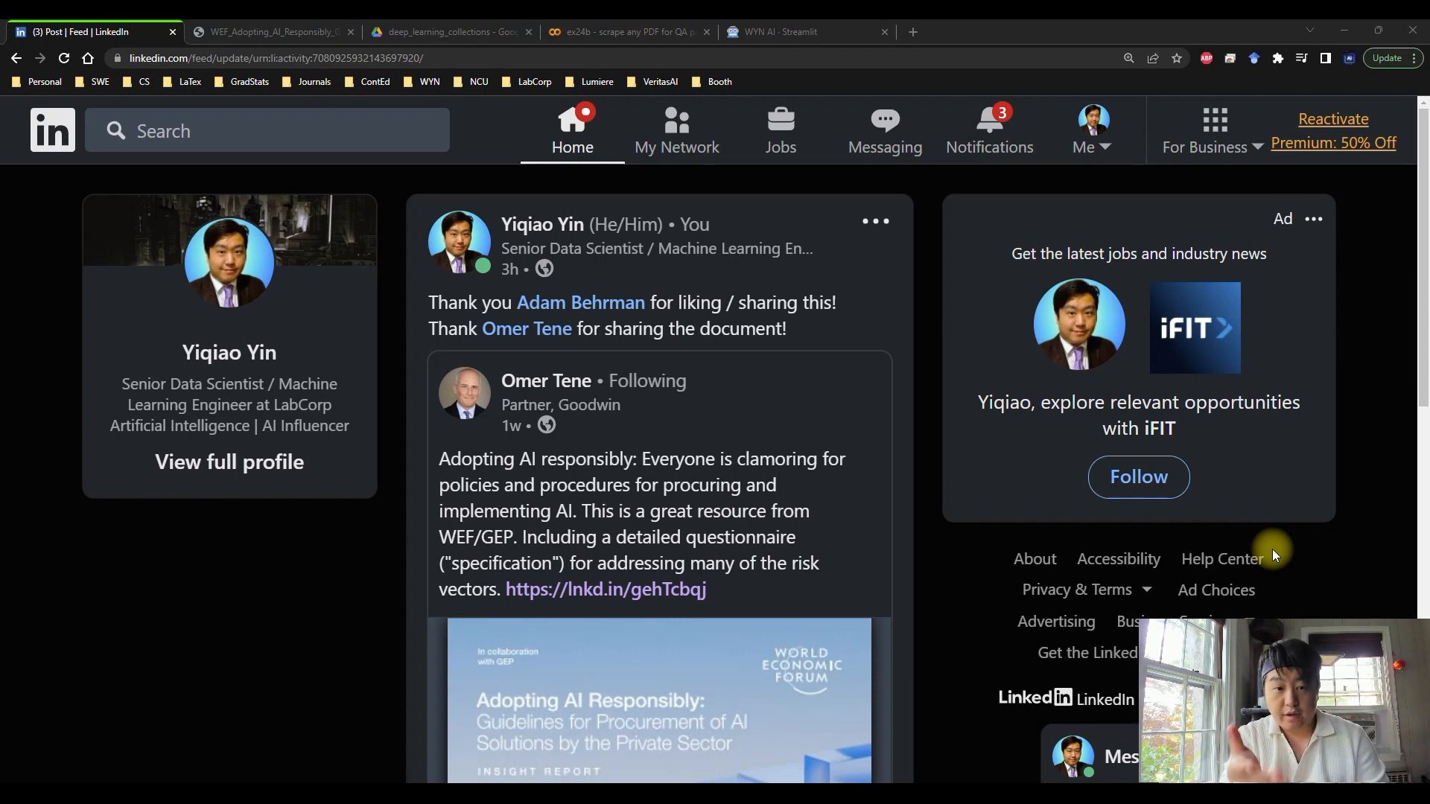
{"action": "mouse_move", "coordinate": [1273, 551]}
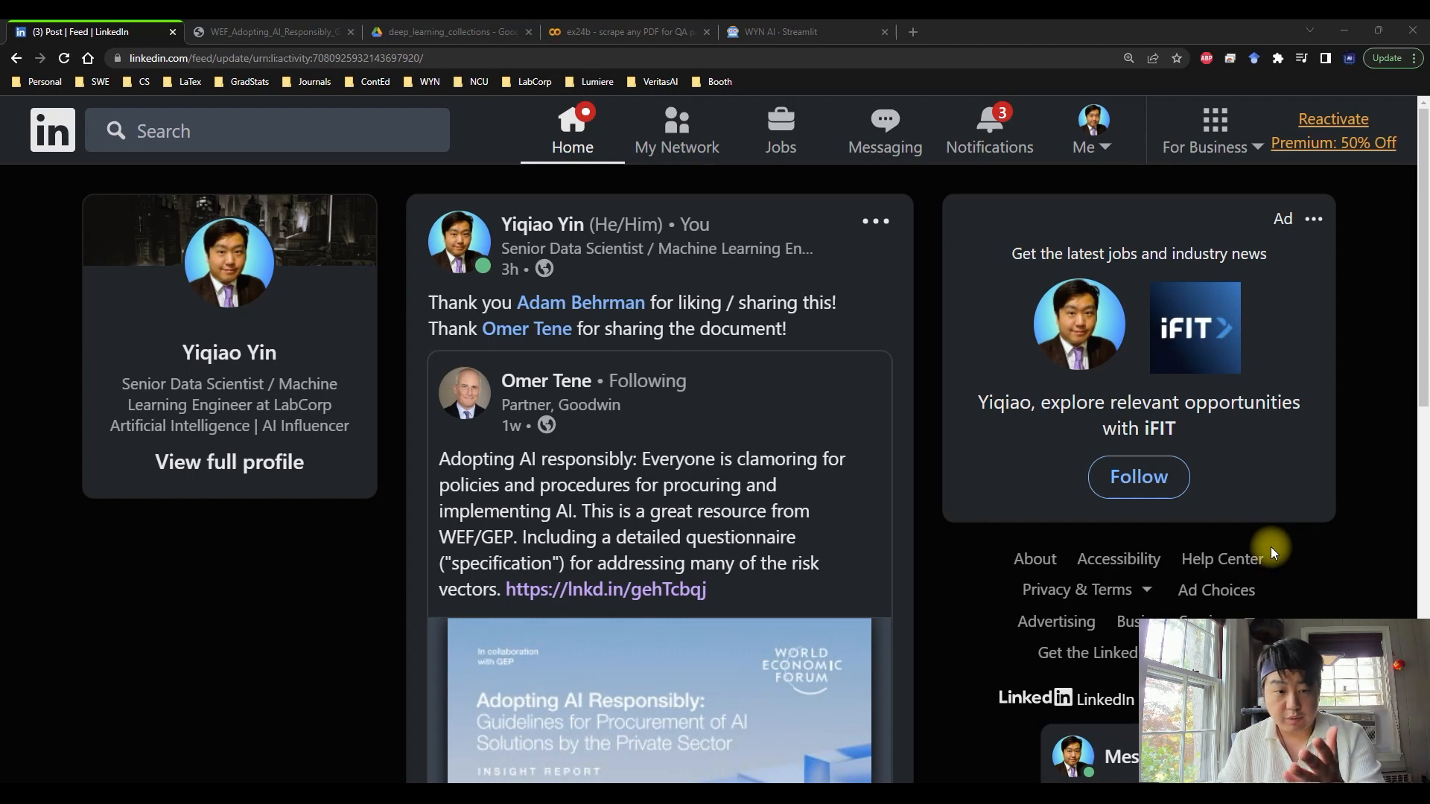
Switch to the shared WEF report PDF and scroll to page 6's AI ecosystem diagram.
{"action": "scroll", "scroll_direction": "up", "scroll_amount": 3}
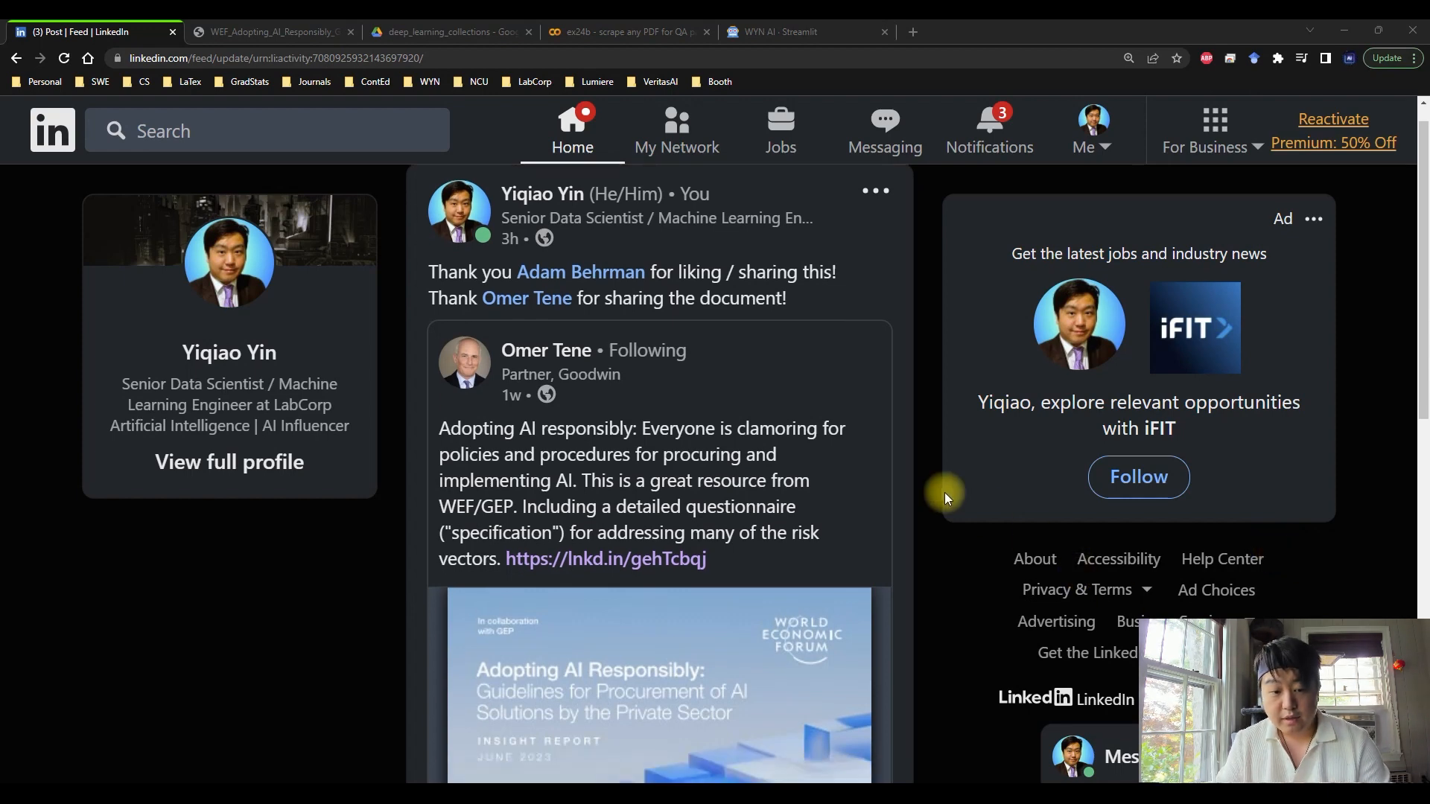
{"action": "scroll", "scroll_direction": "down", "scroll_amount": 3}
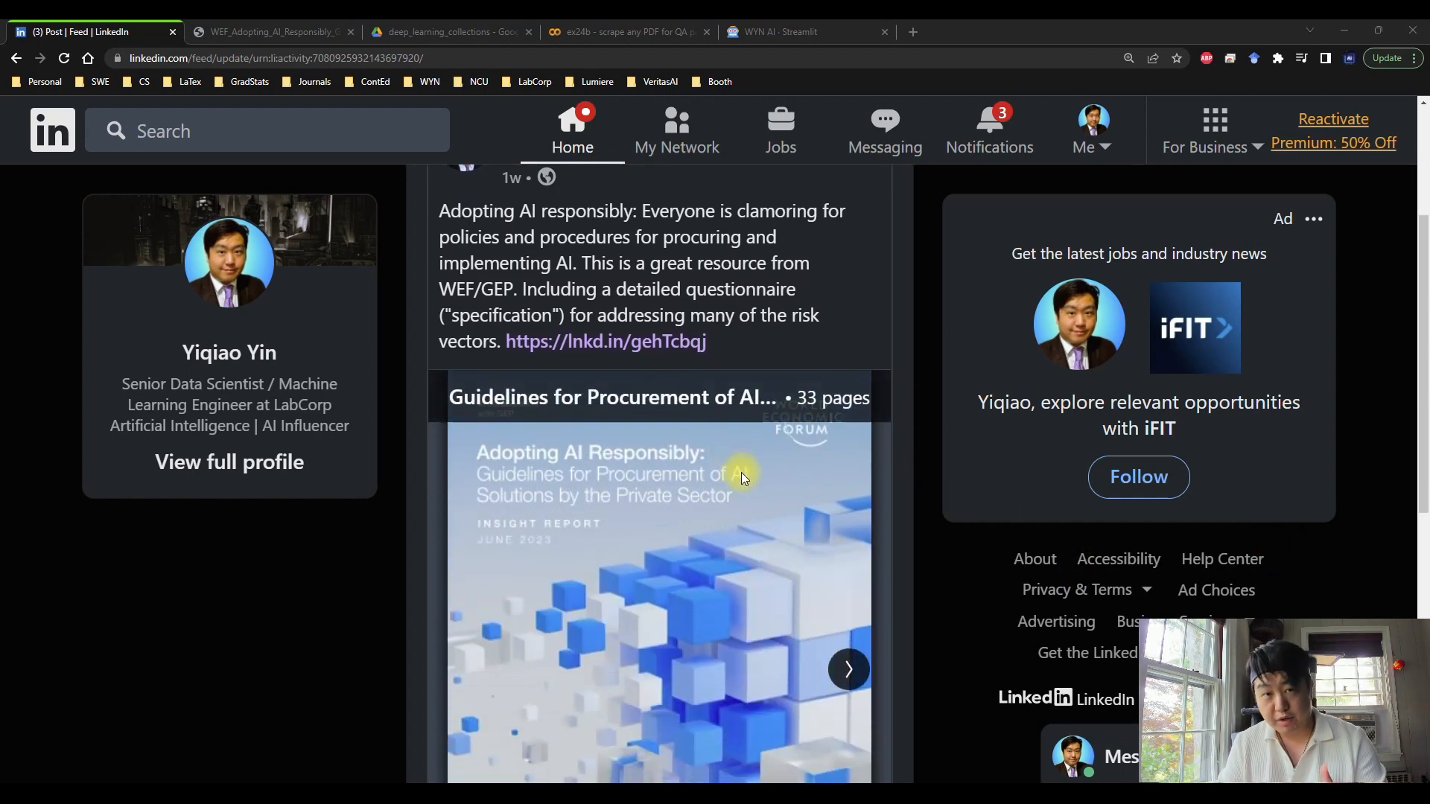
{"action": "mouse_move", "coordinate": [556, 493]}
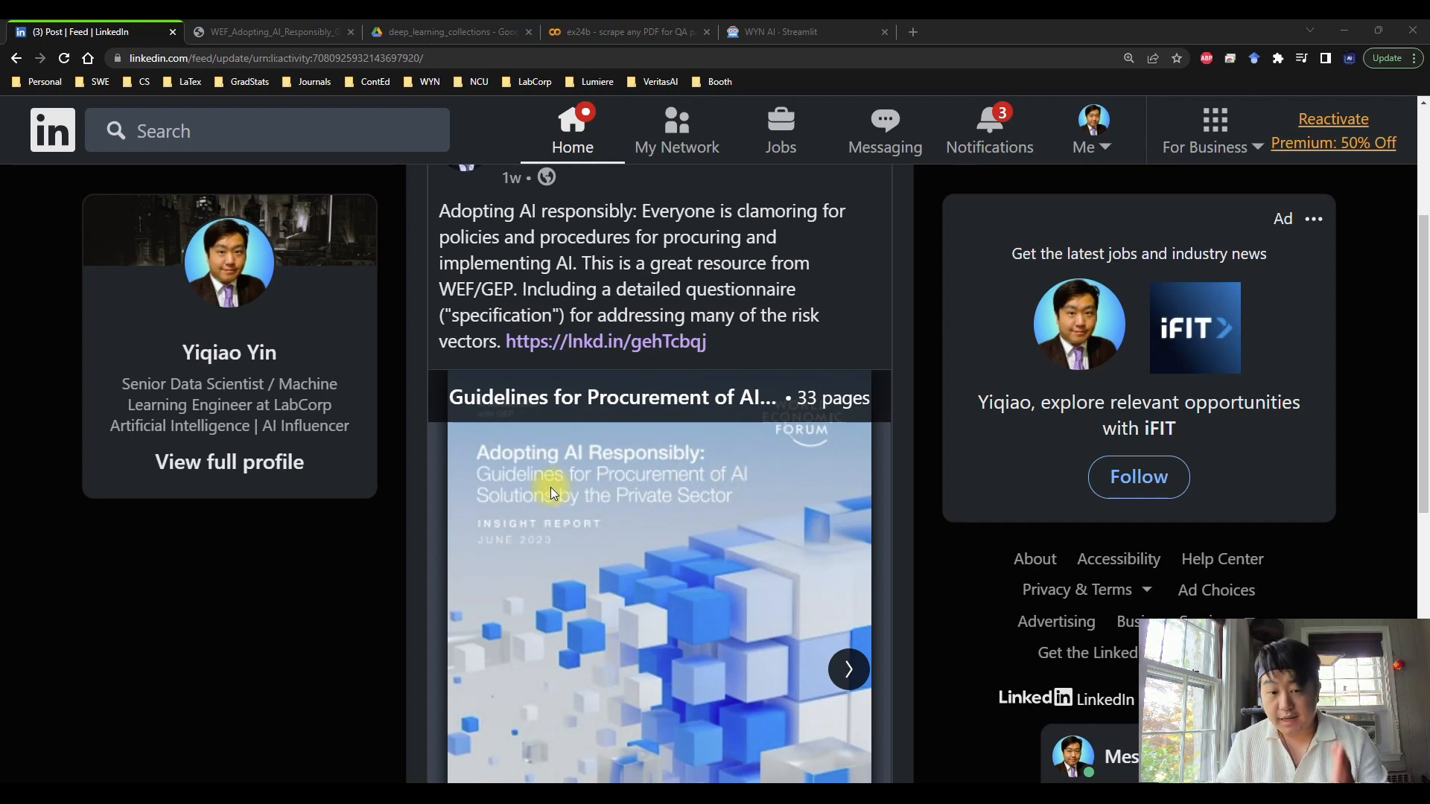
{"action": "mouse_move", "coordinate": [639, 493]}
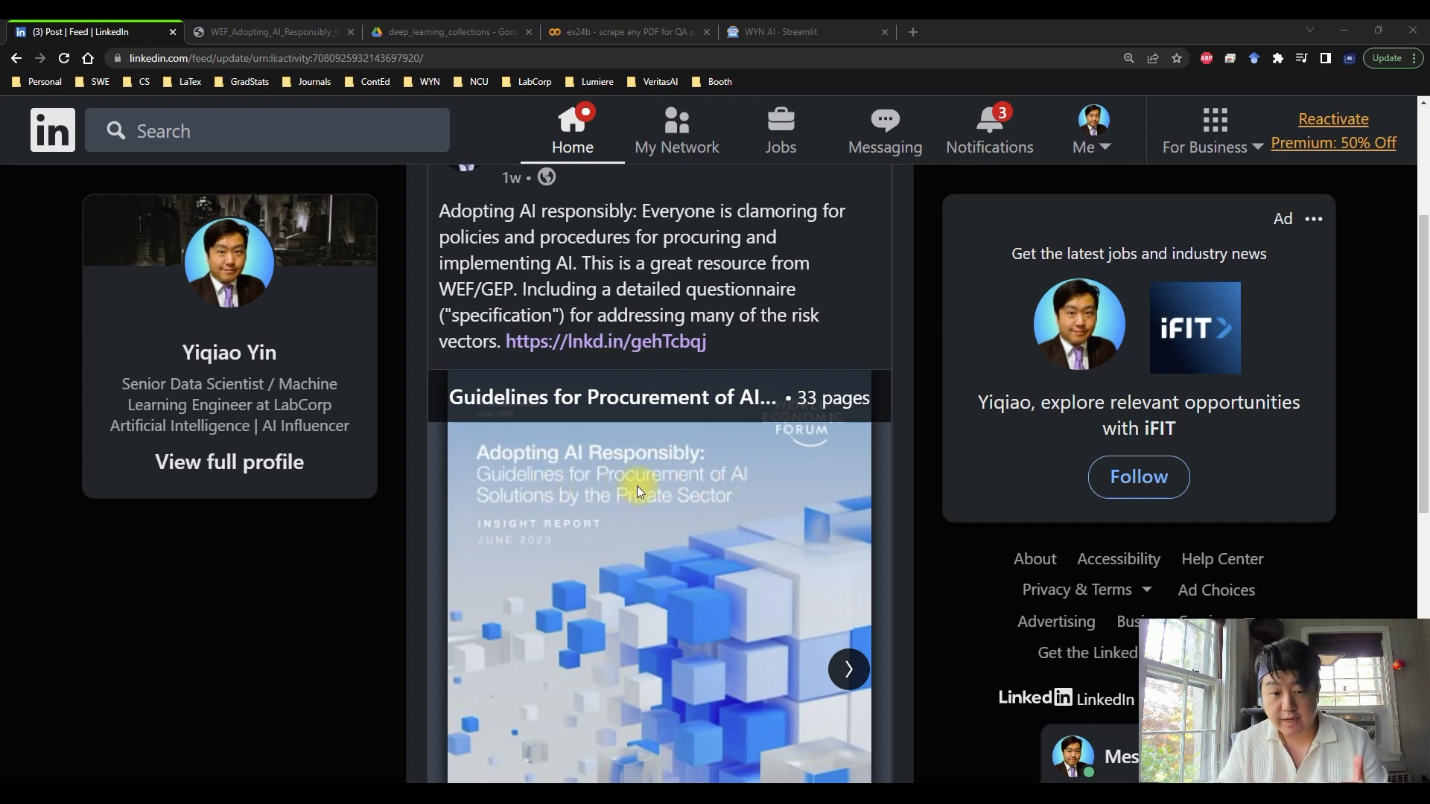
{"action": "mouse_move", "coordinate": [765, 502]}
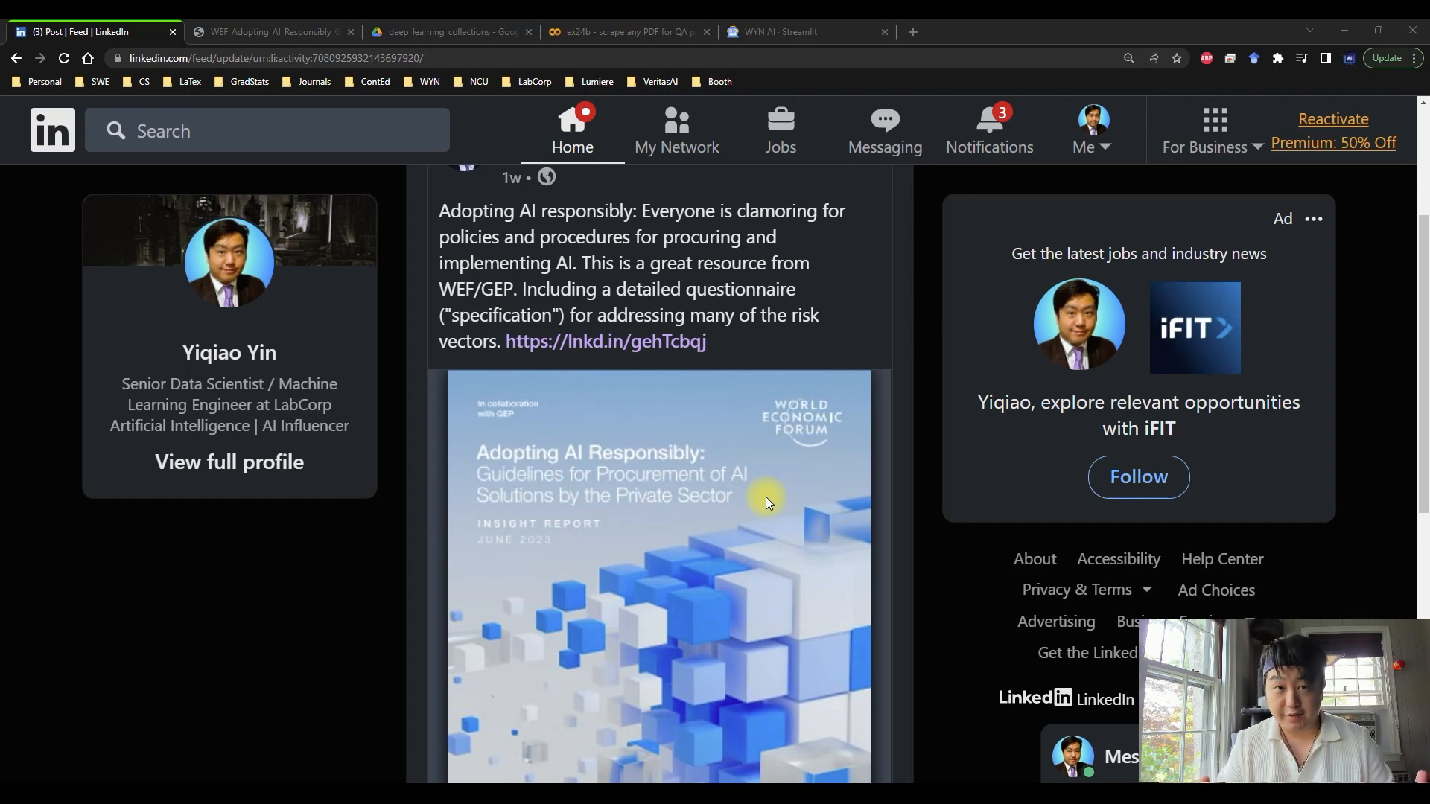
{"action": "scroll", "scroll_direction": "up", "scroll_amount": 3}
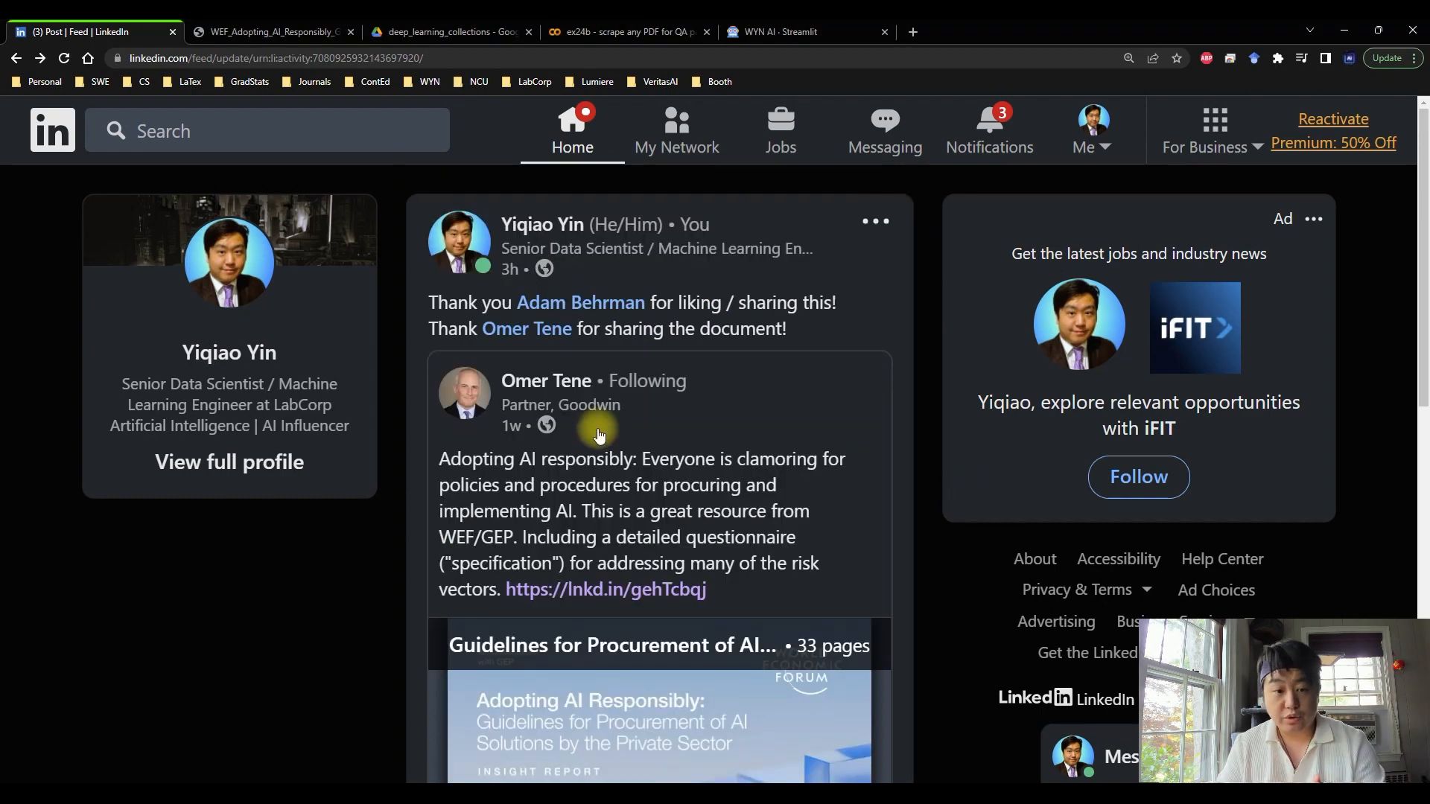
{"action": "mouse_move", "coordinate": [666, 417]}
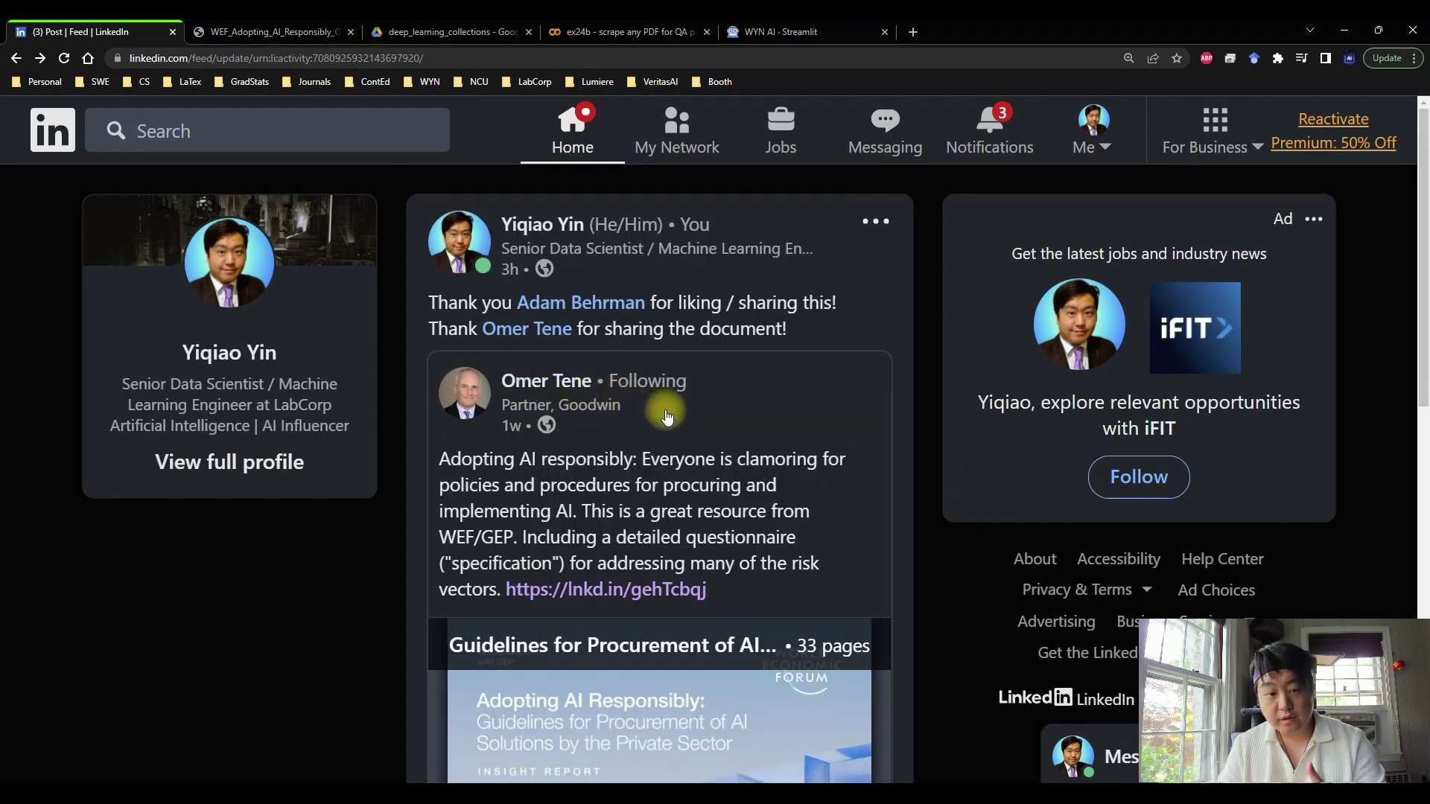
{"action": "mouse_move", "coordinate": [700, 438]}
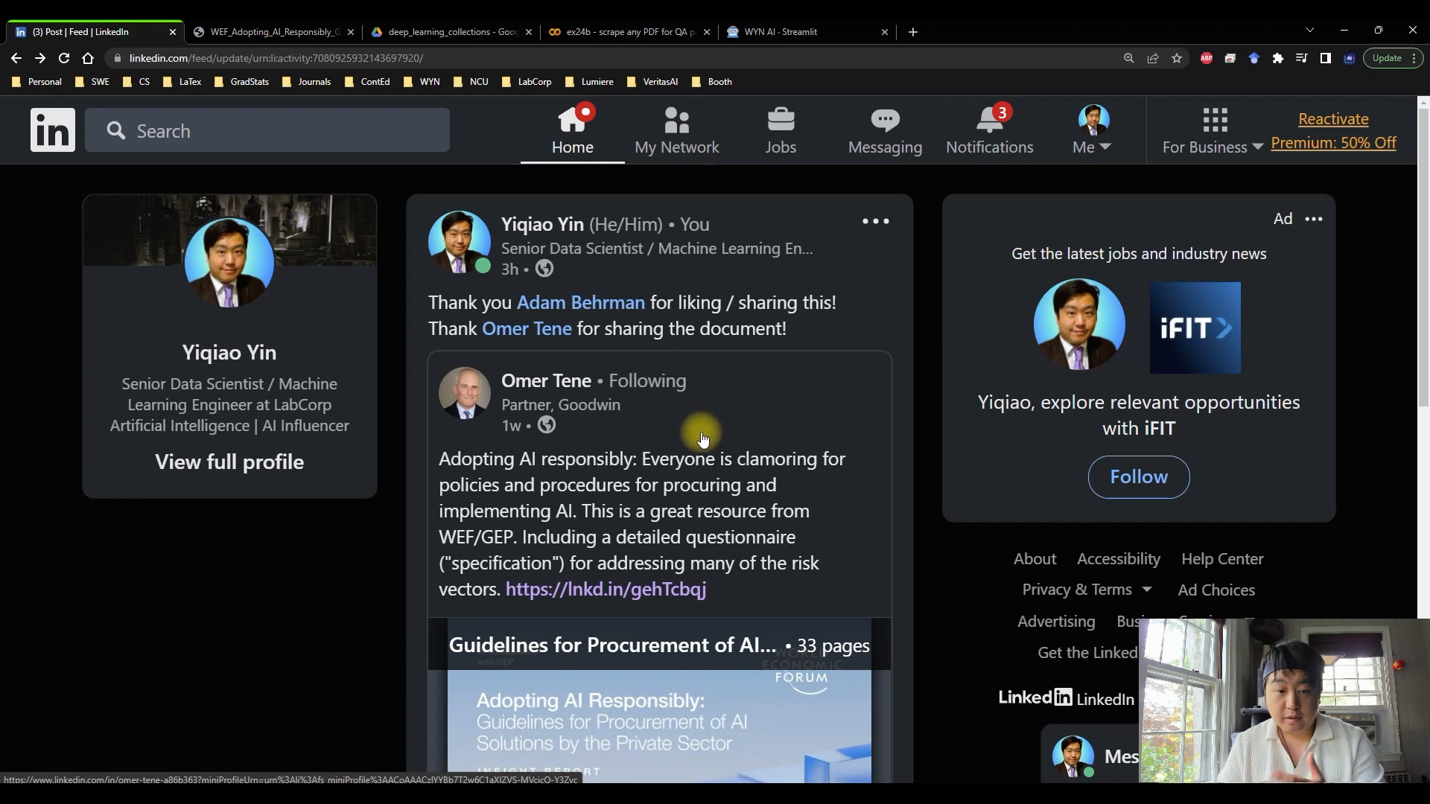
{"action": "scroll", "scroll_direction": "down", "scroll_amount": 3}
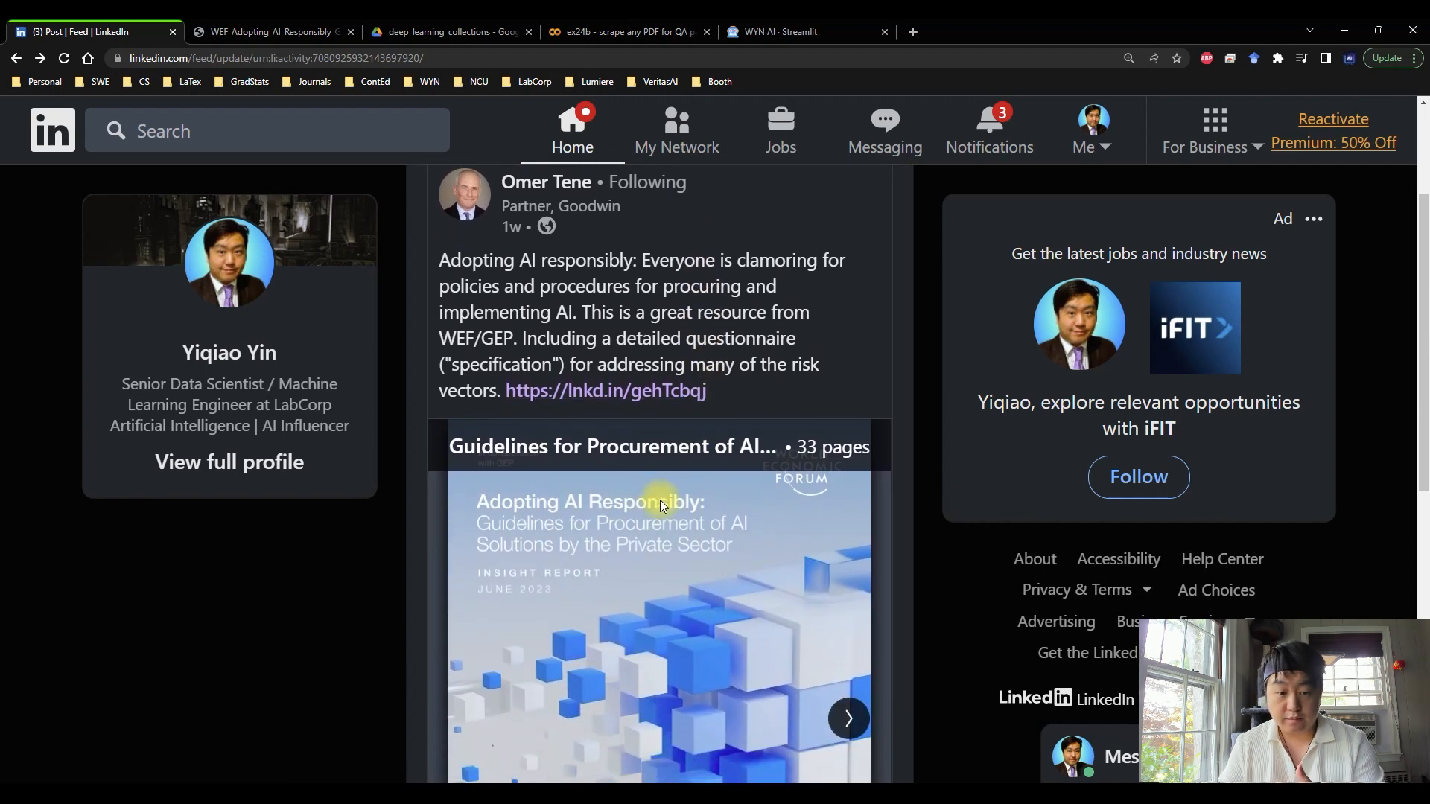
{"action": "mouse_move", "coordinate": [673, 500]}
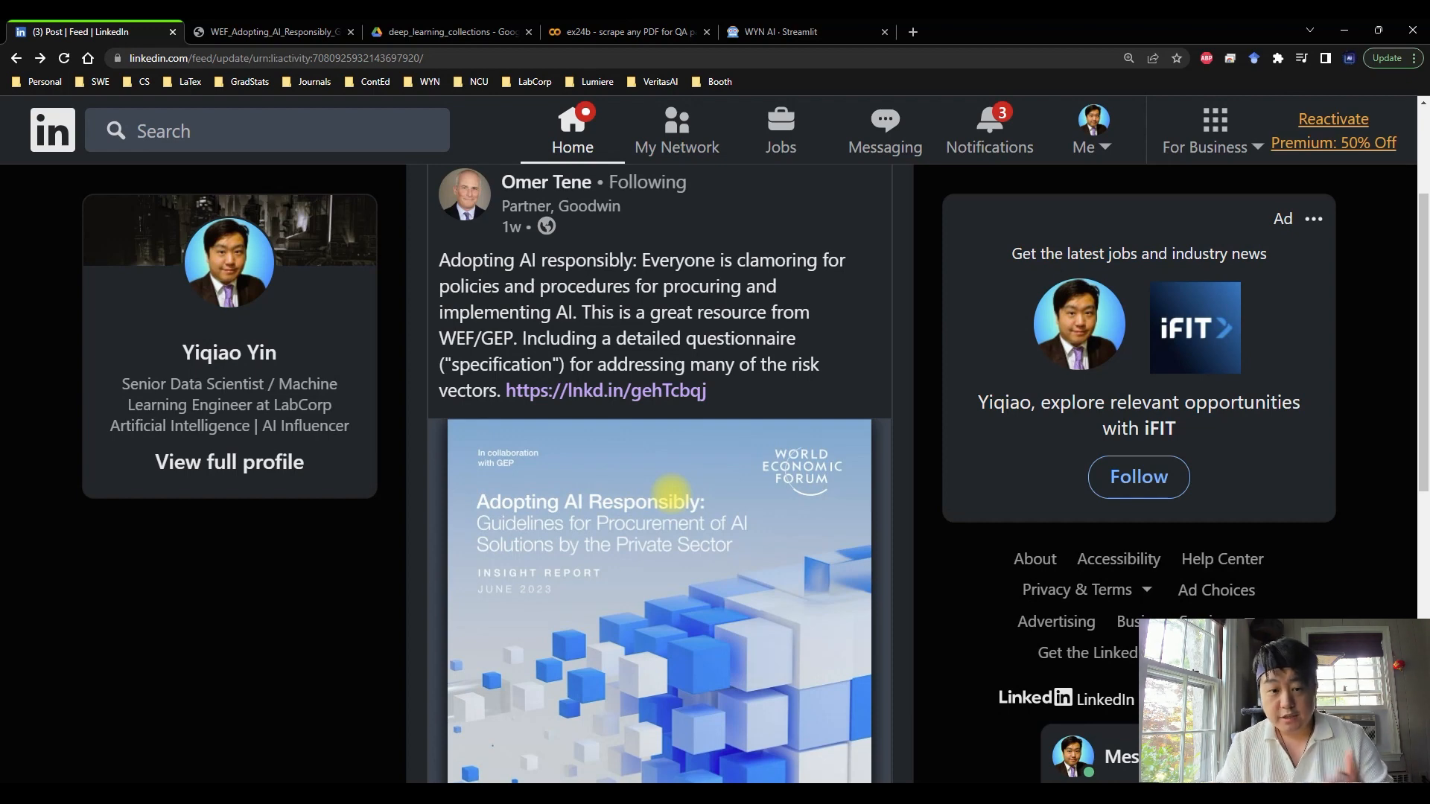
{"action": "left_click", "coordinate": [605, 390]}
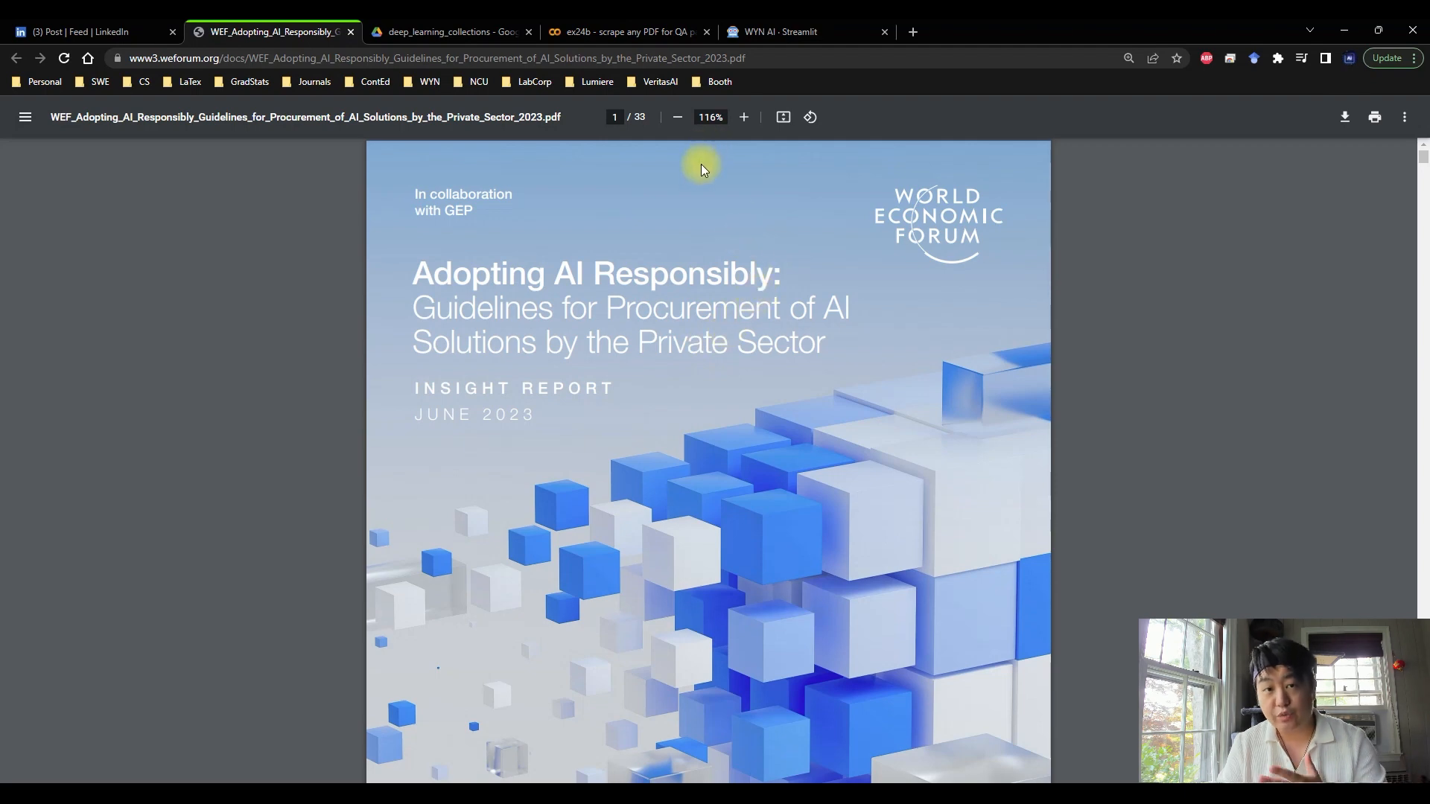
{"action": "mouse_move", "coordinate": [700, 174]}
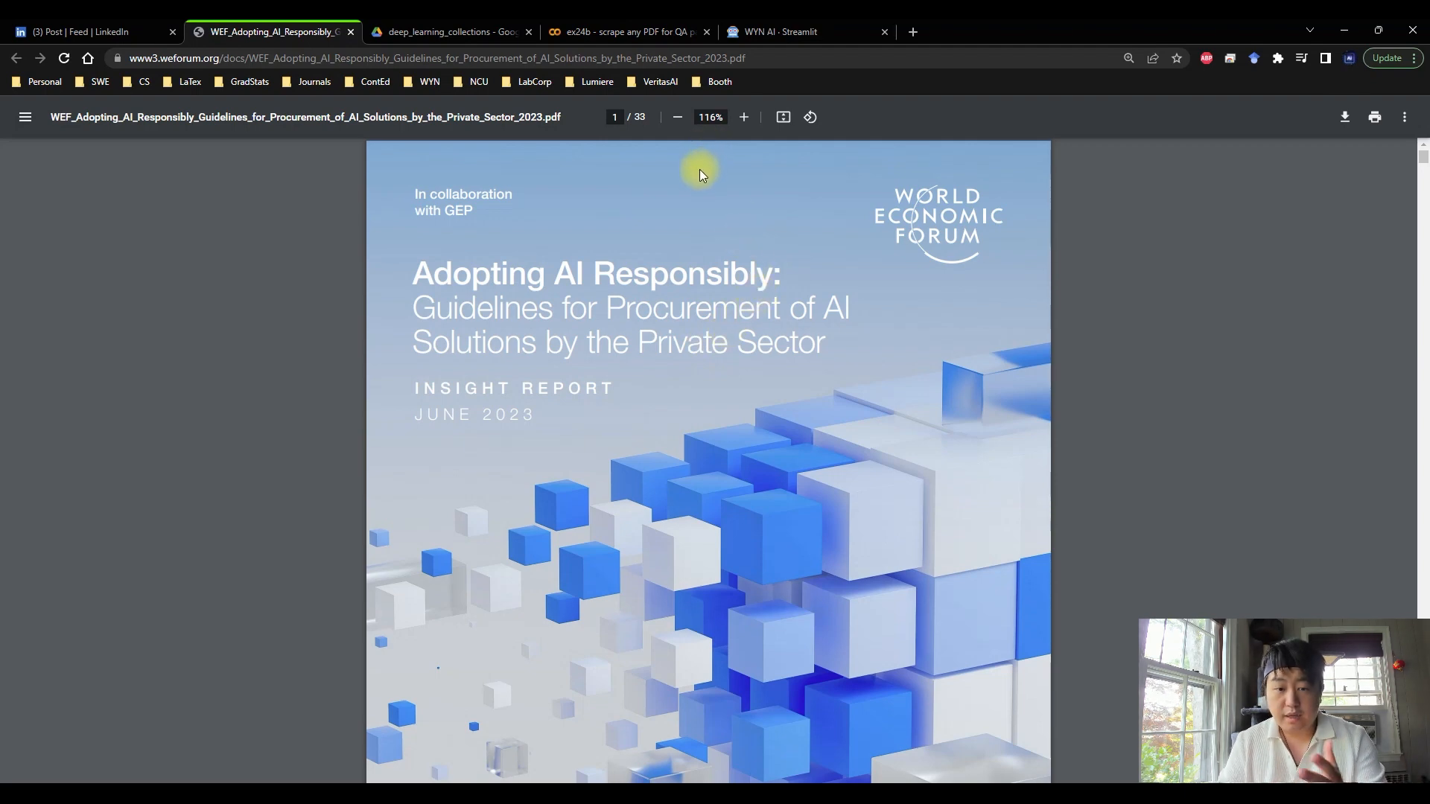
{"action": "mouse_move", "coordinate": [721, 177]}
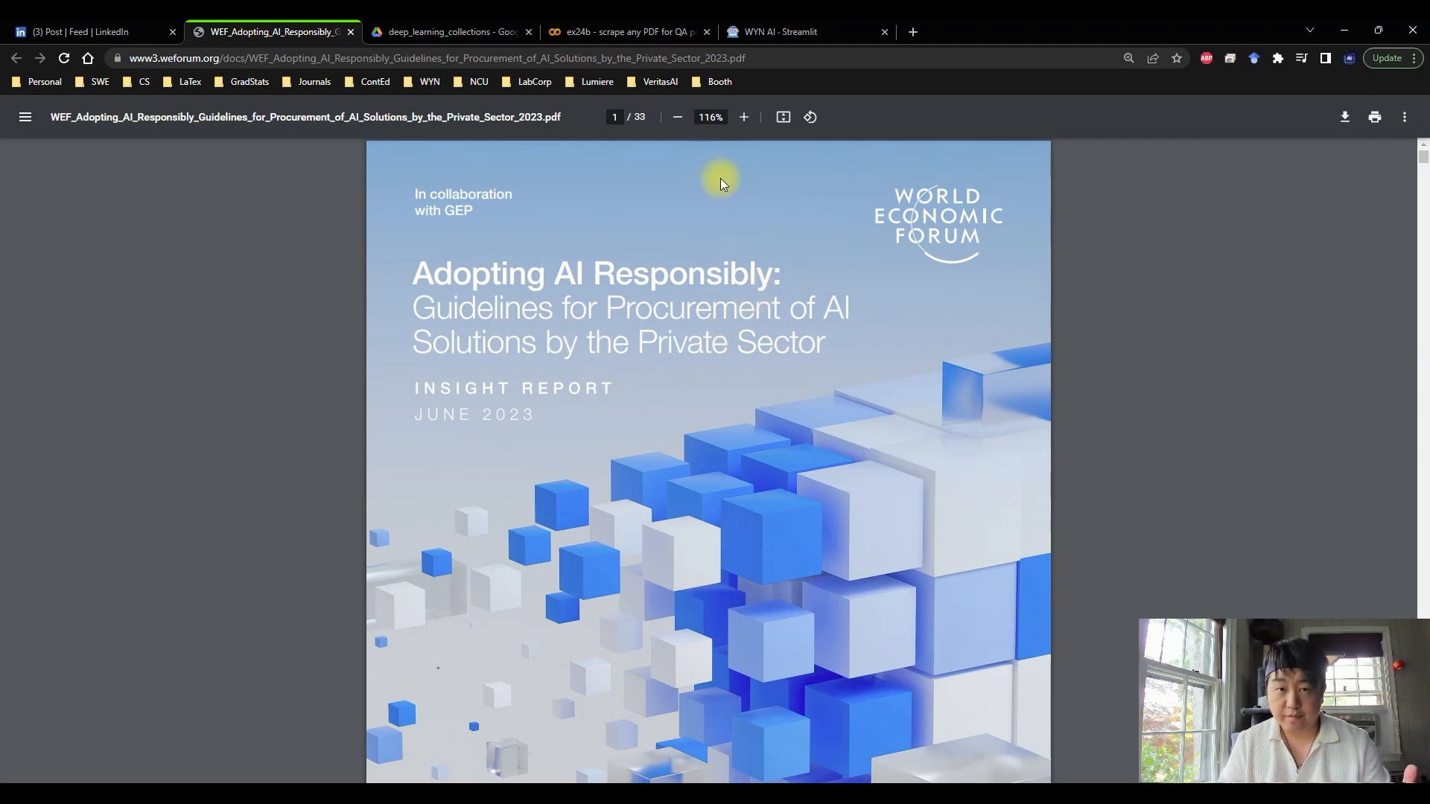
{"action": "scroll", "scroll_direction": "down", "scroll_amount": 3}
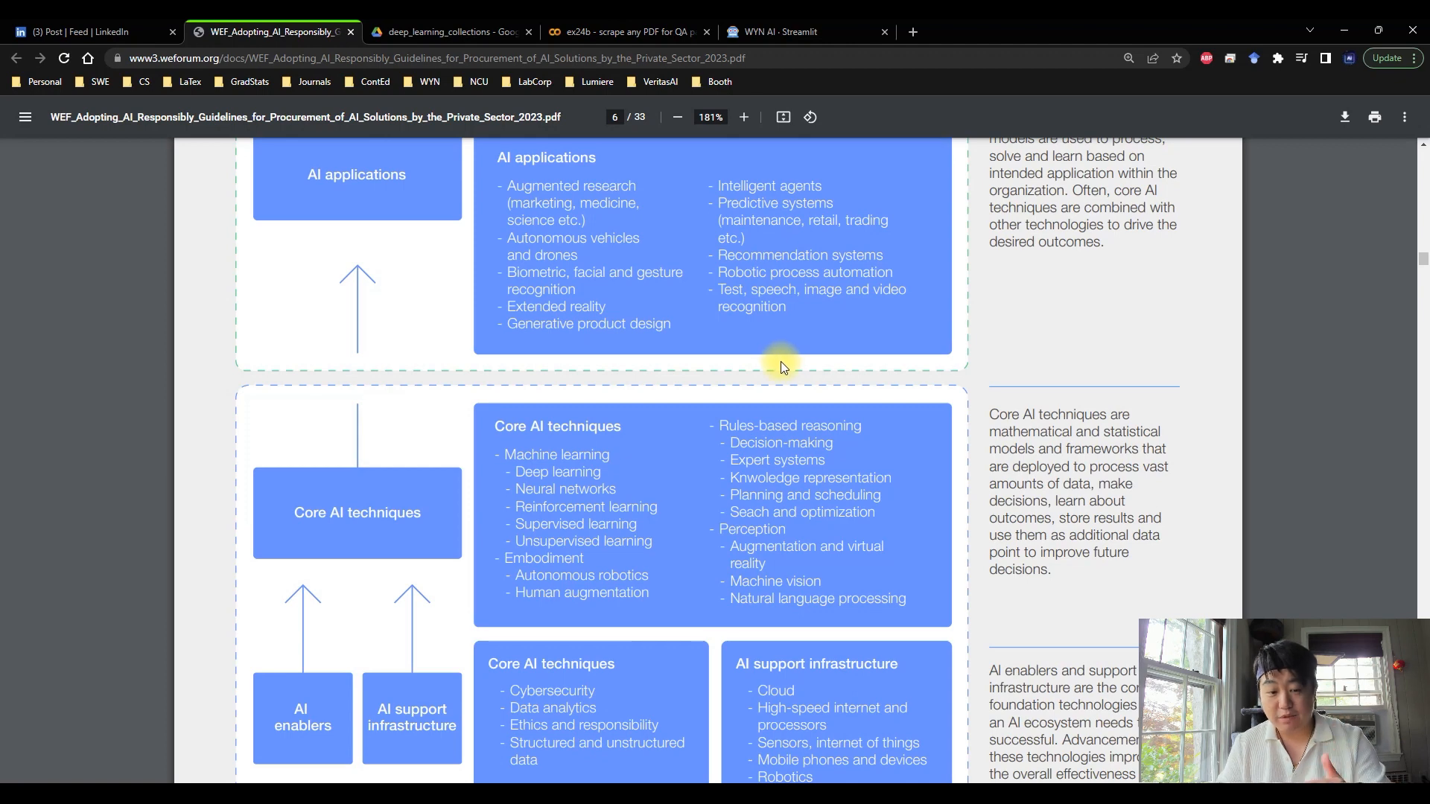
{"action": "mouse_move", "coordinate": [661, 706]}
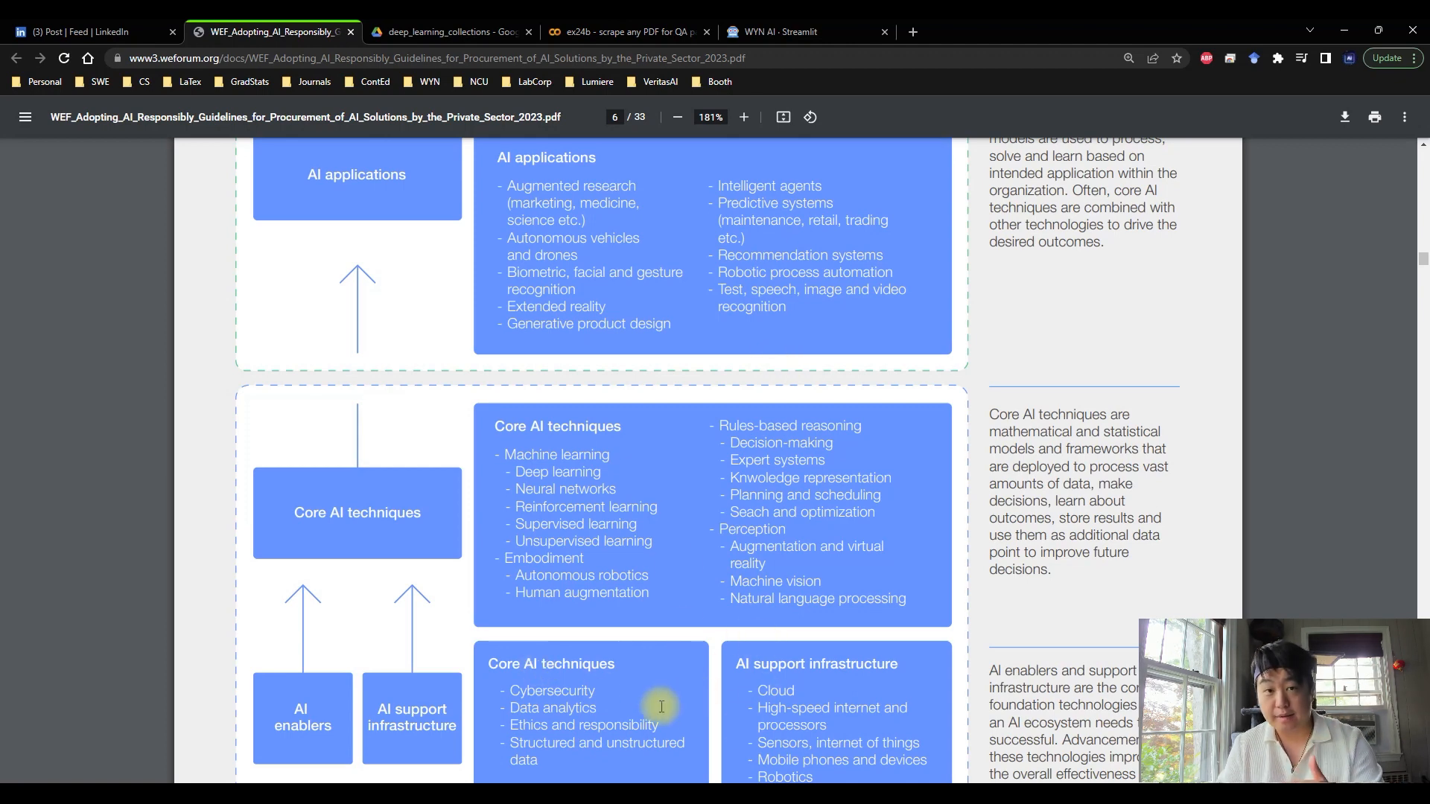
{"action": "scroll", "scroll_direction": "up", "scroll_amount": 3}
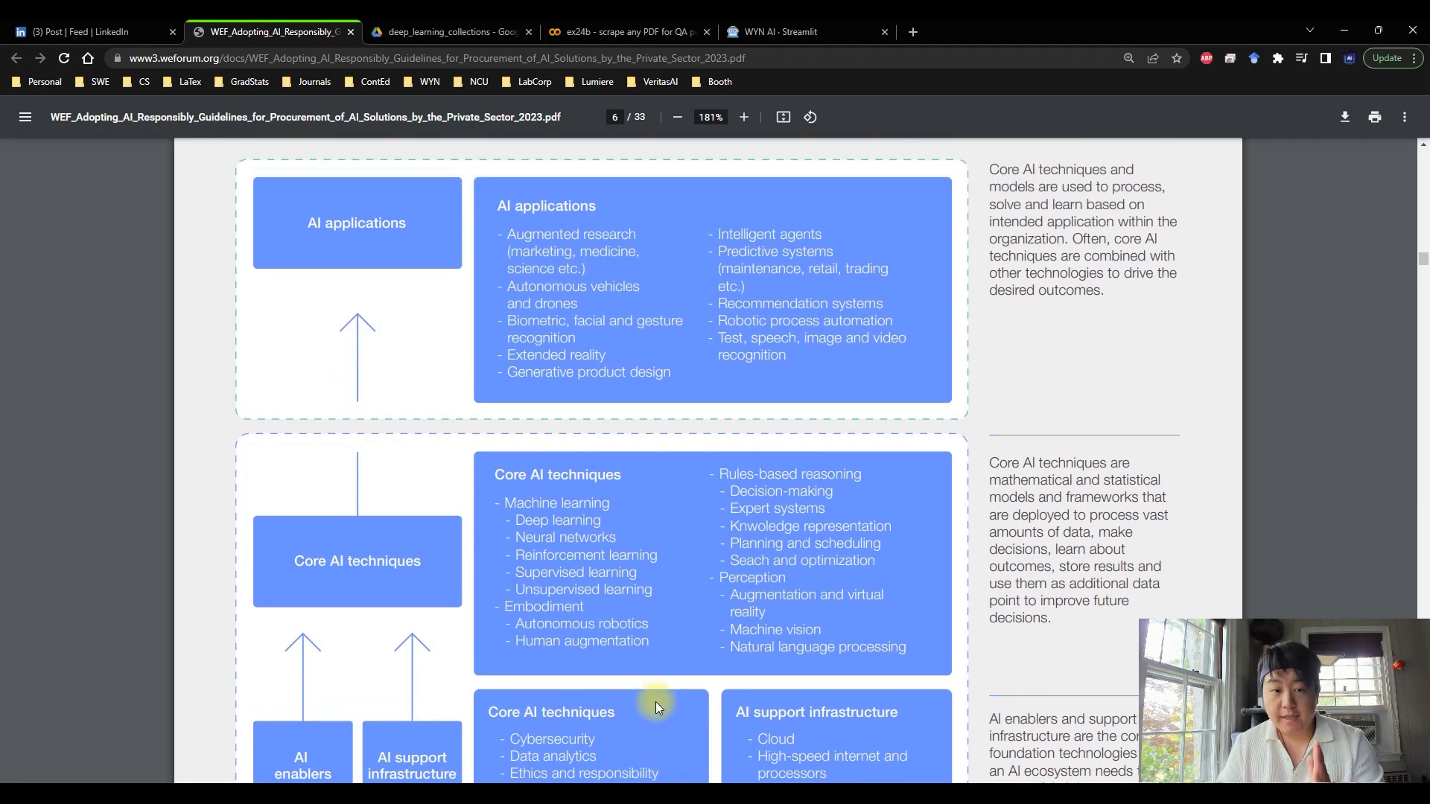
{"action": "scroll", "scroll_direction": "up", "scroll_amount": 3}
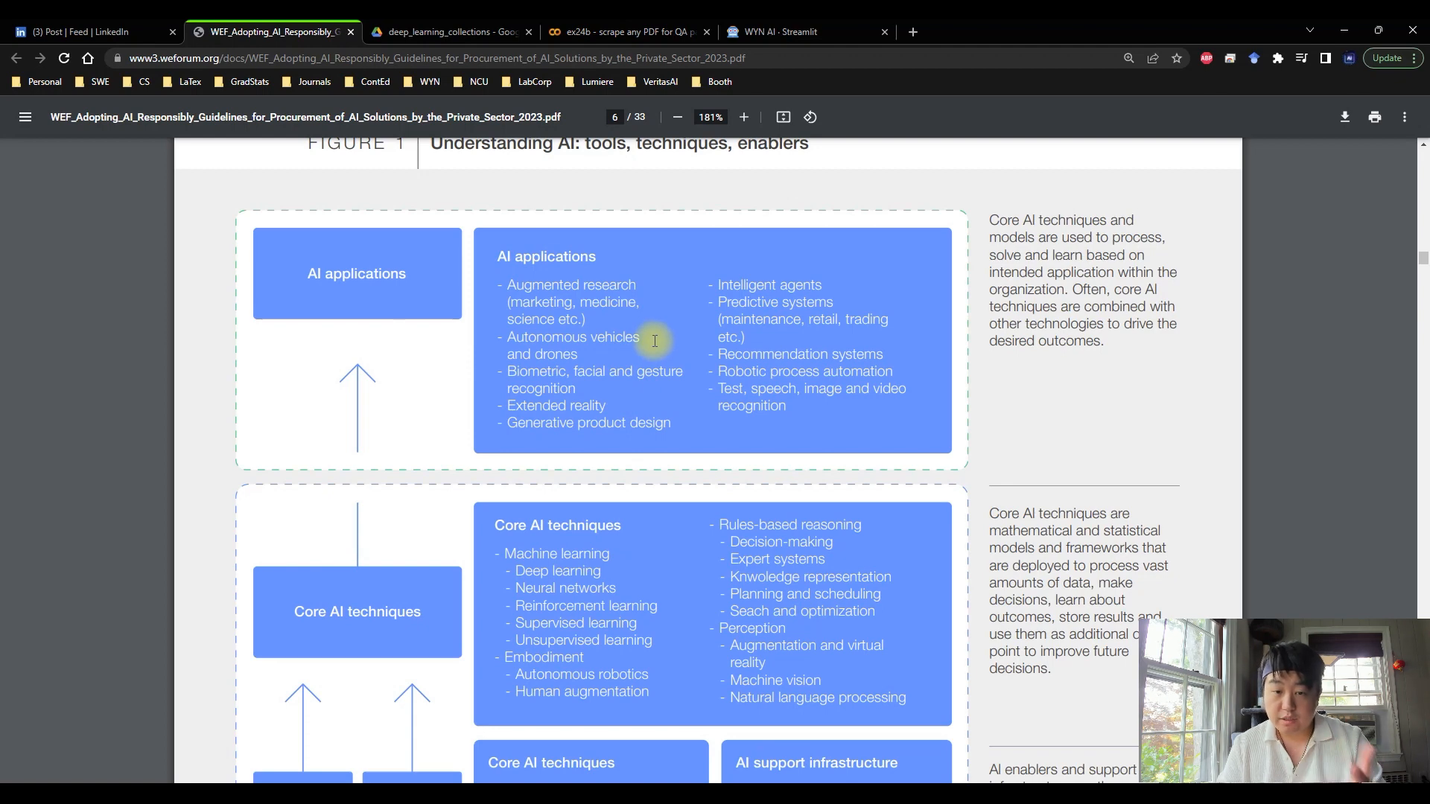
{"action": "mouse_move", "coordinate": [768, 292]}
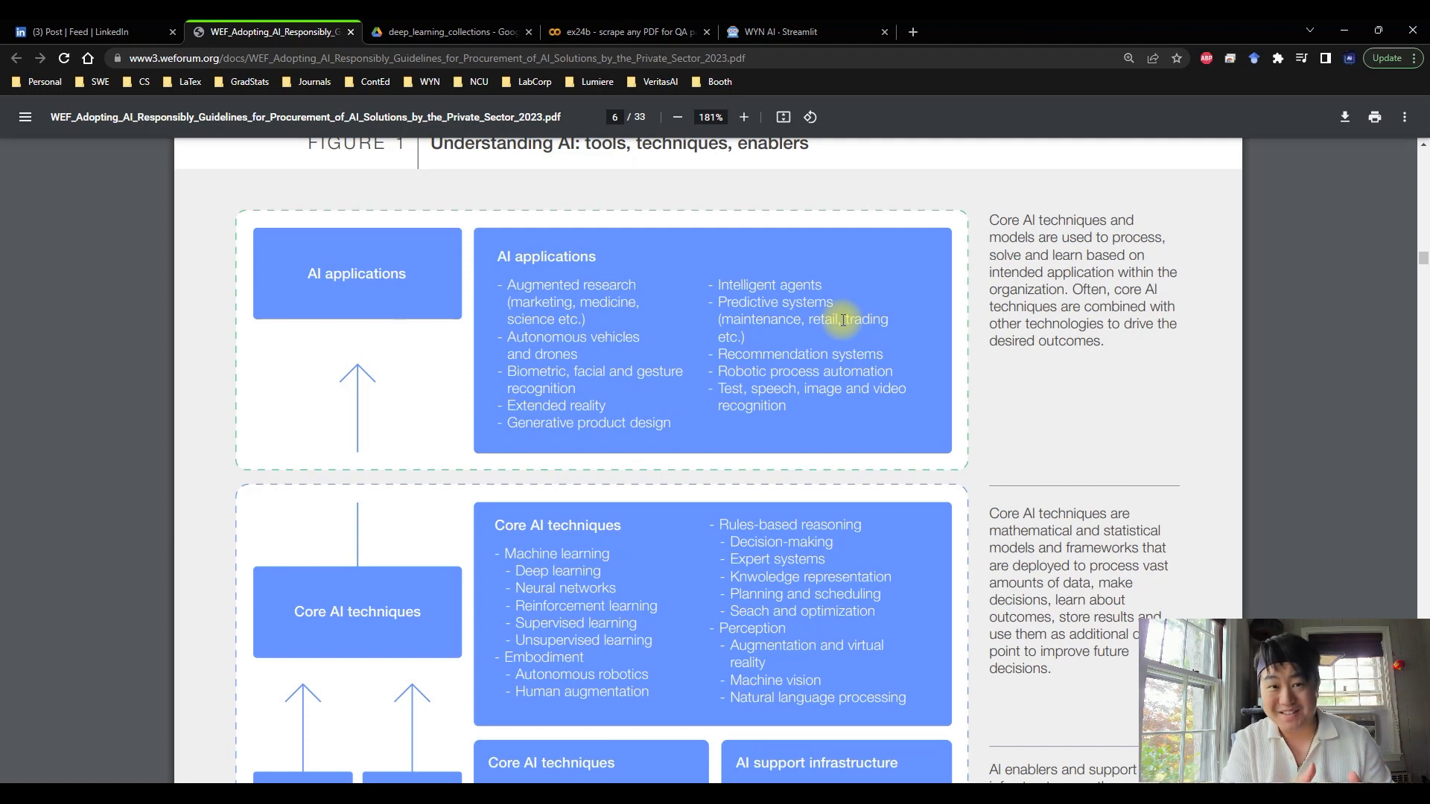
Switch to the 'ex24b - scrape any PDF for QA pairs' Colab notebook.
{"action": "left_click", "coordinate": [627, 31]}
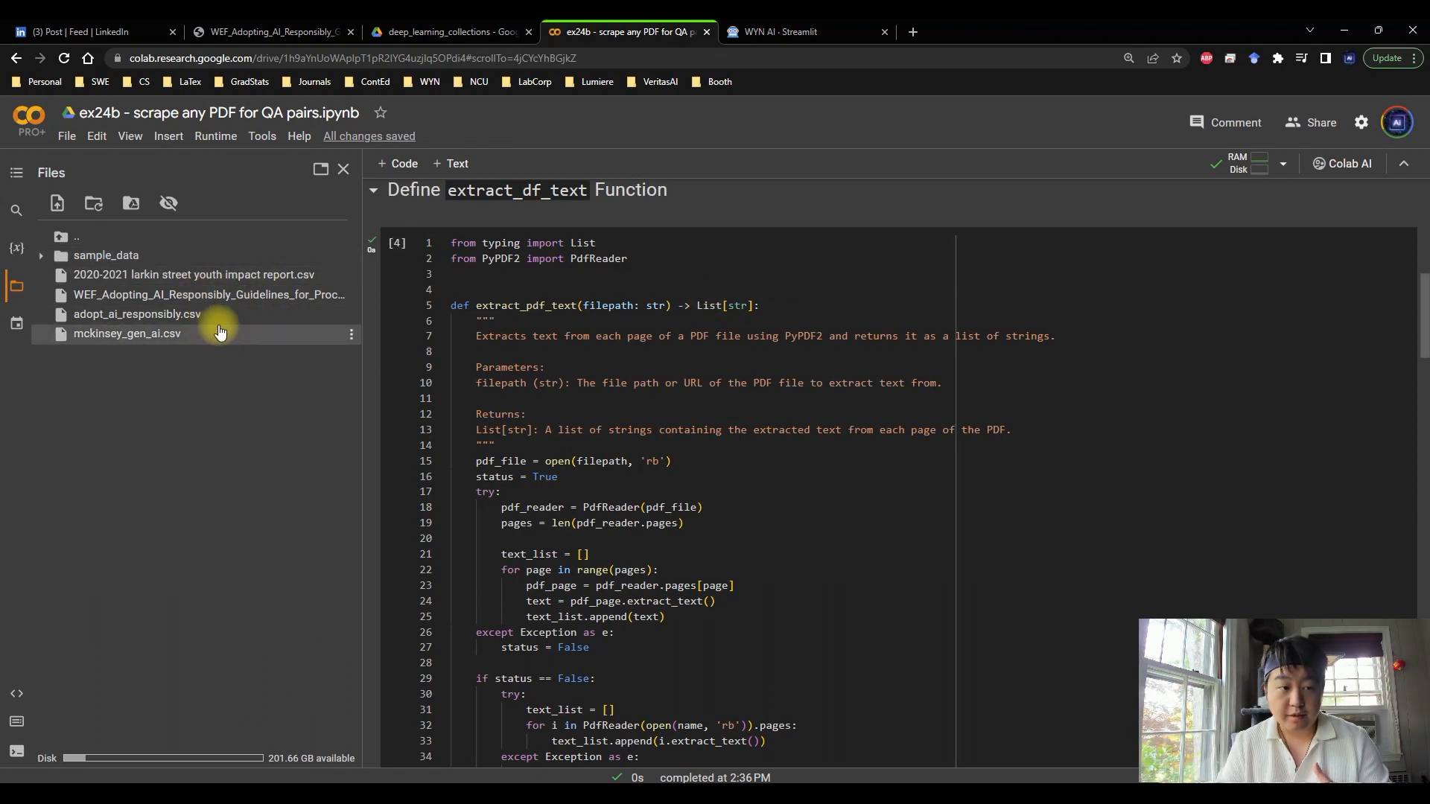
{"action": "mouse_move", "coordinate": [282, 349]}
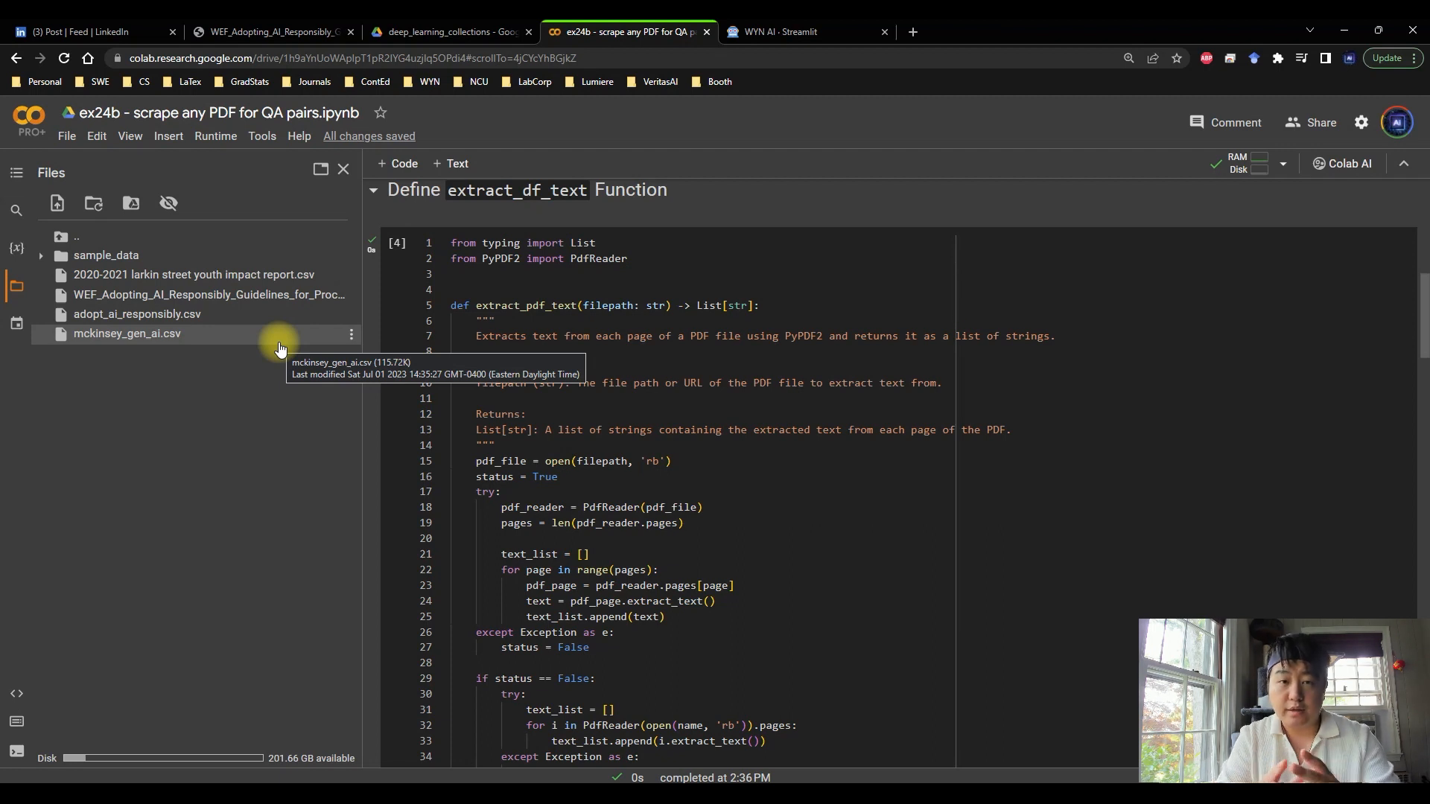
{"action": "mouse_move", "coordinate": [561, 383]}
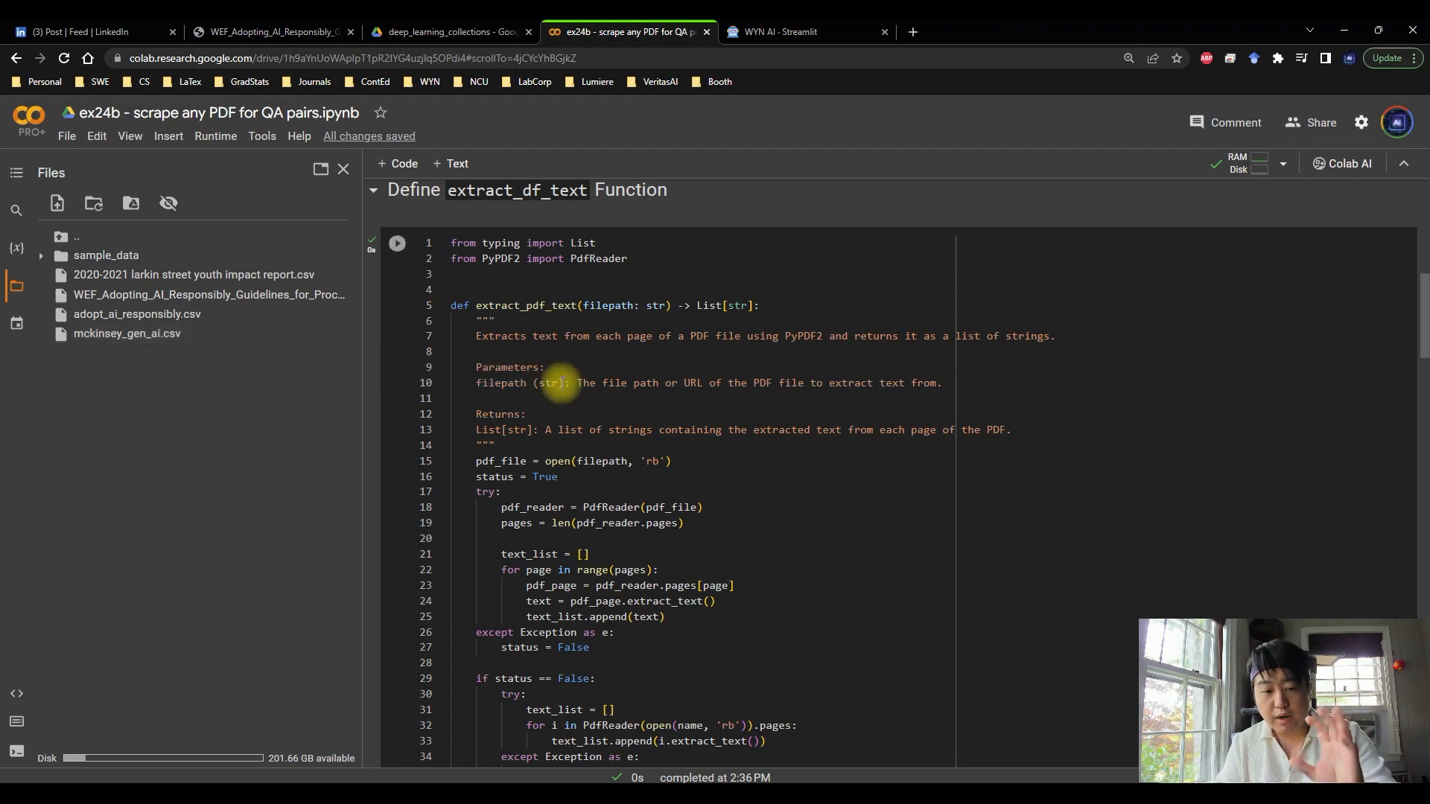
{"action": "scroll", "scroll_direction": "down", "scroll_amount": 3}
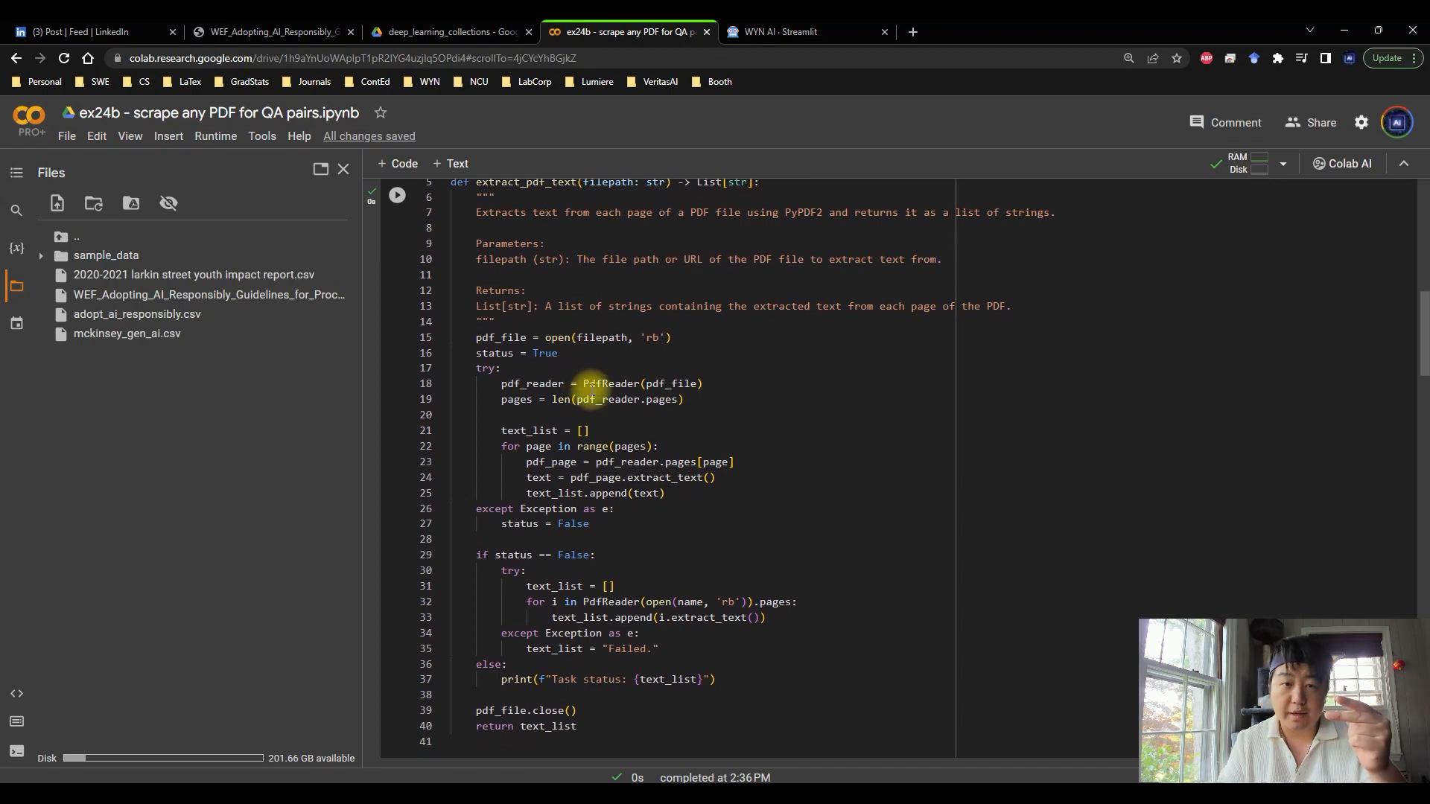
{"action": "scroll", "scroll_direction": "down", "scroll_amount": 3}
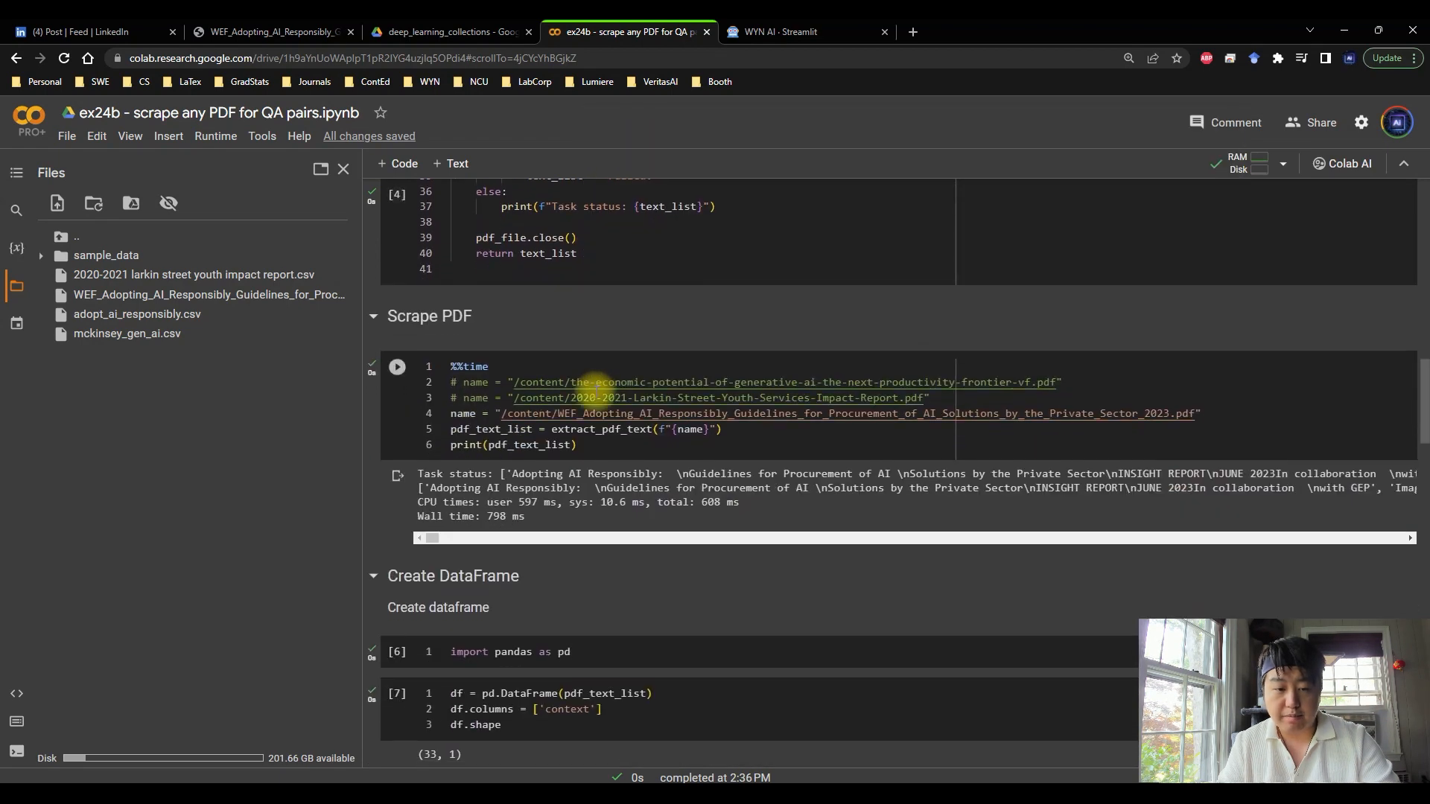
{"action": "scroll", "scroll_direction": "down", "scroll_amount": 3}
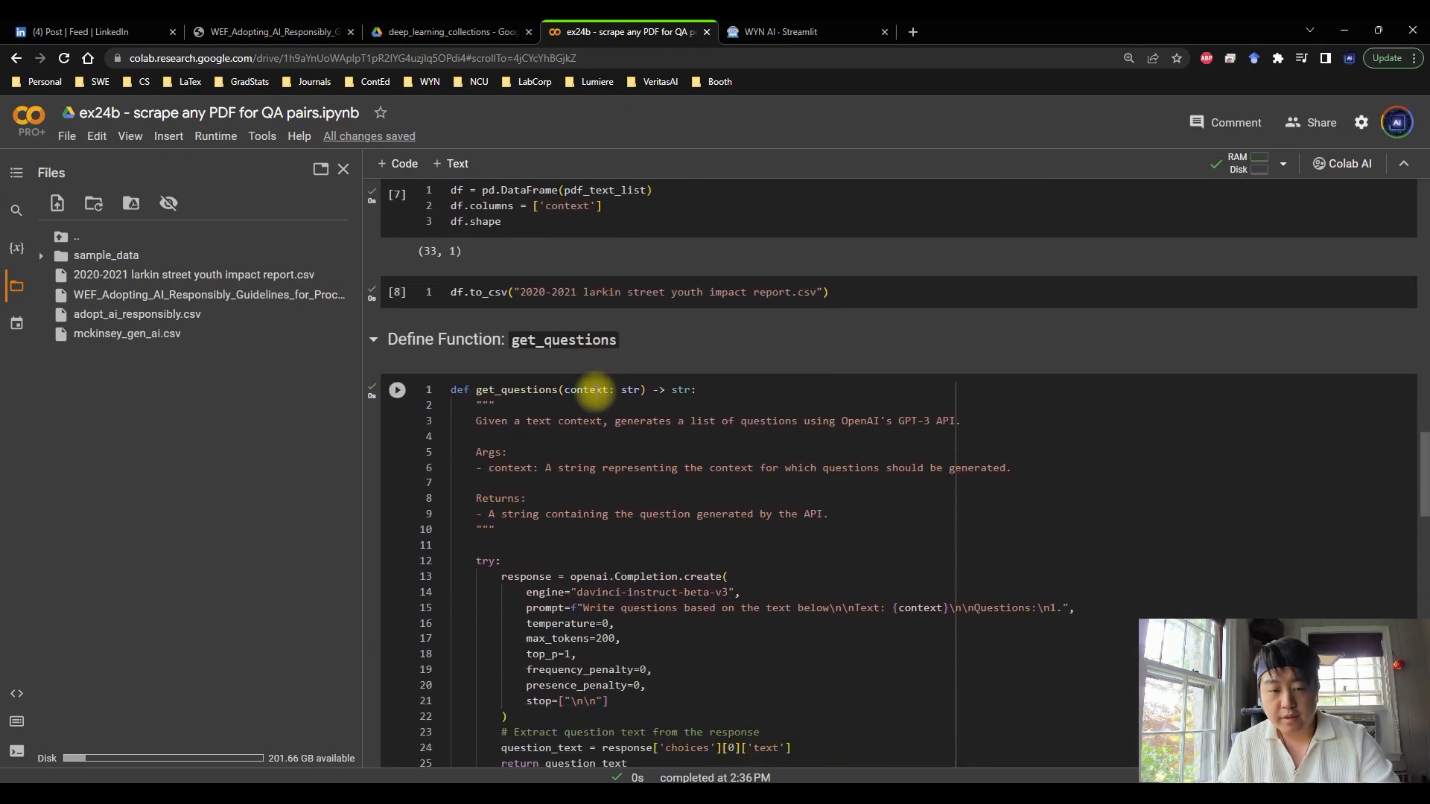
{"action": "scroll", "scroll_direction": "down", "scroll_amount": 3}
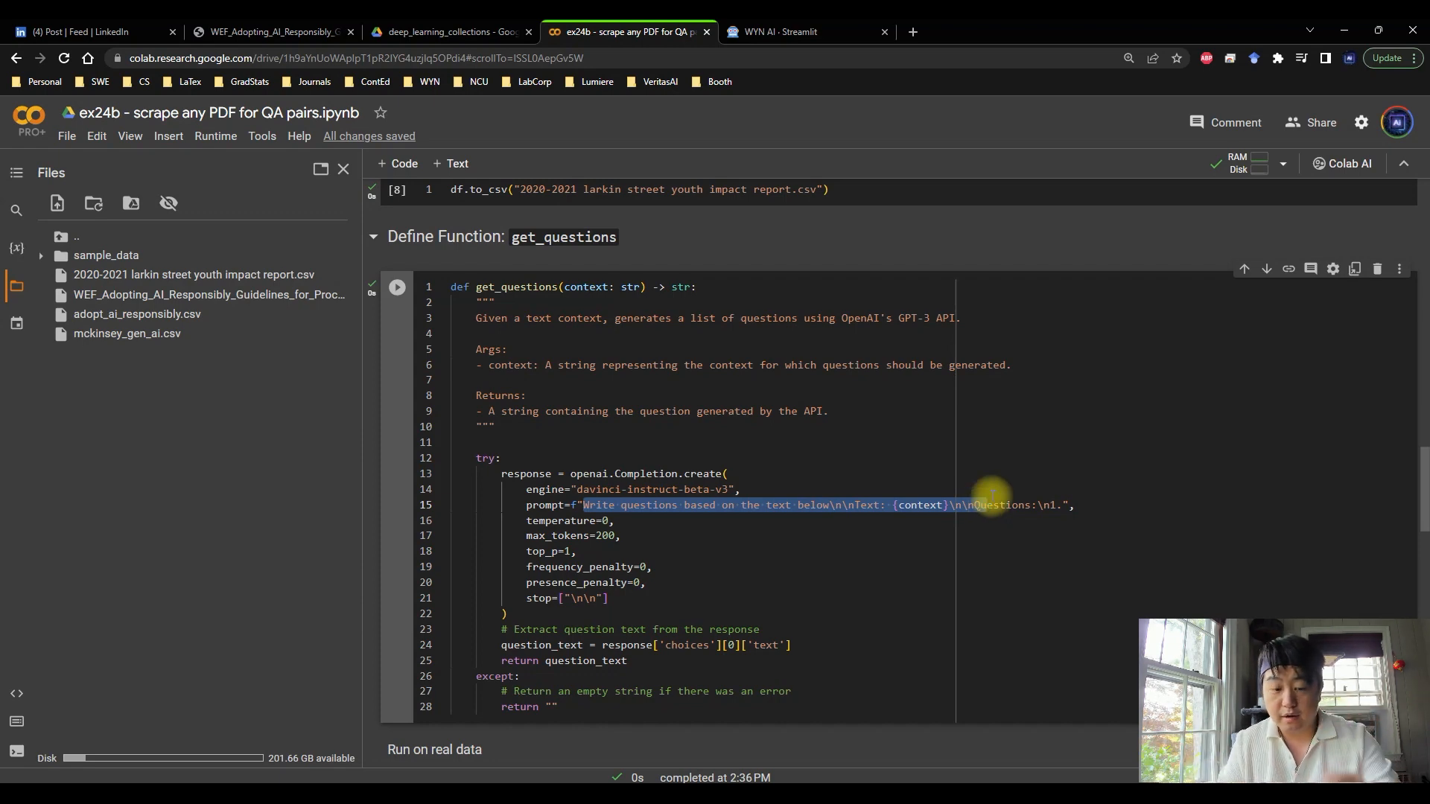
Scroll to the get_answers cell, then switch to the generated adopt_ai_responsibly QA spreadsheet.
{"action": "scroll", "scroll_direction": "down", "scroll_amount": 3}
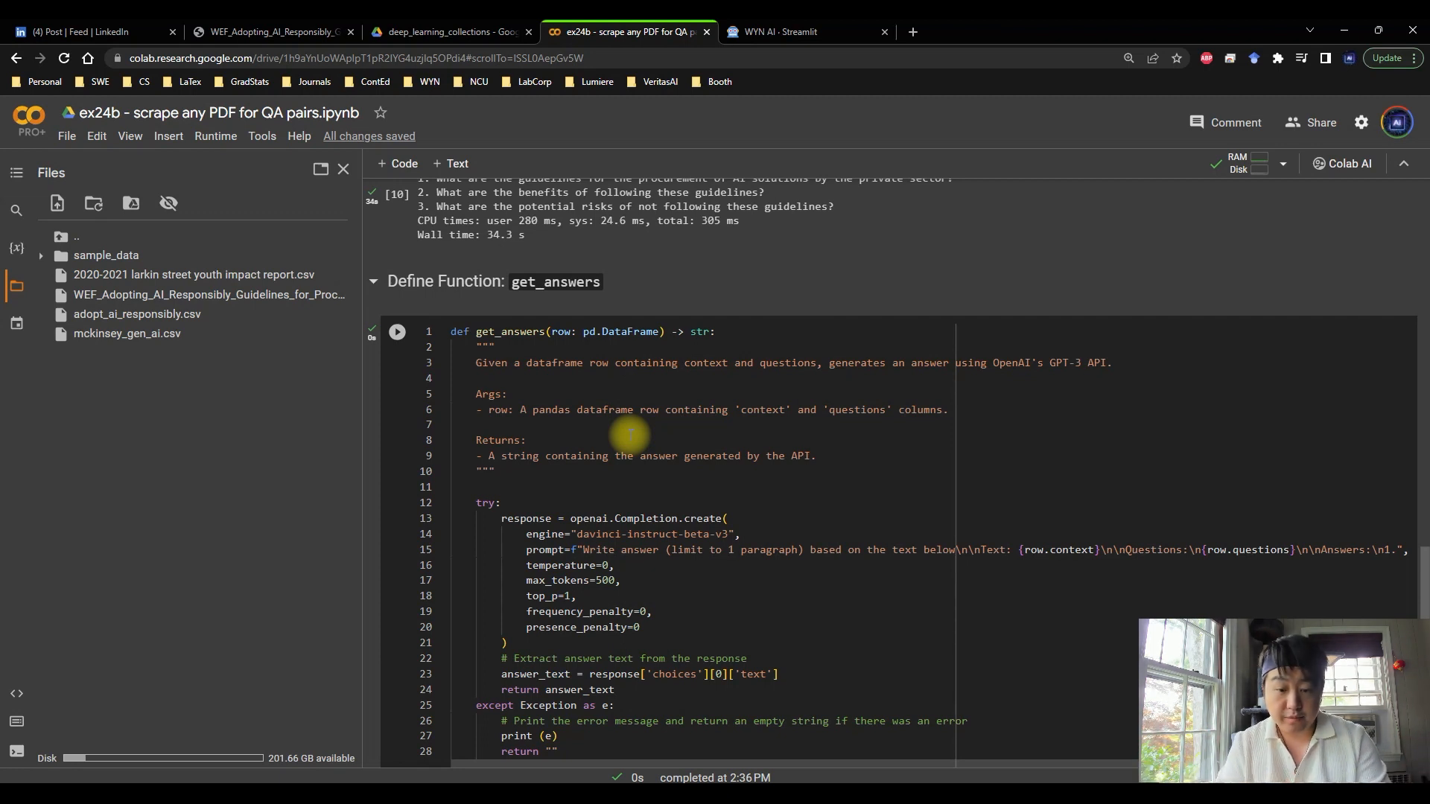
{"action": "left_click", "coordinate": [396, 330]}
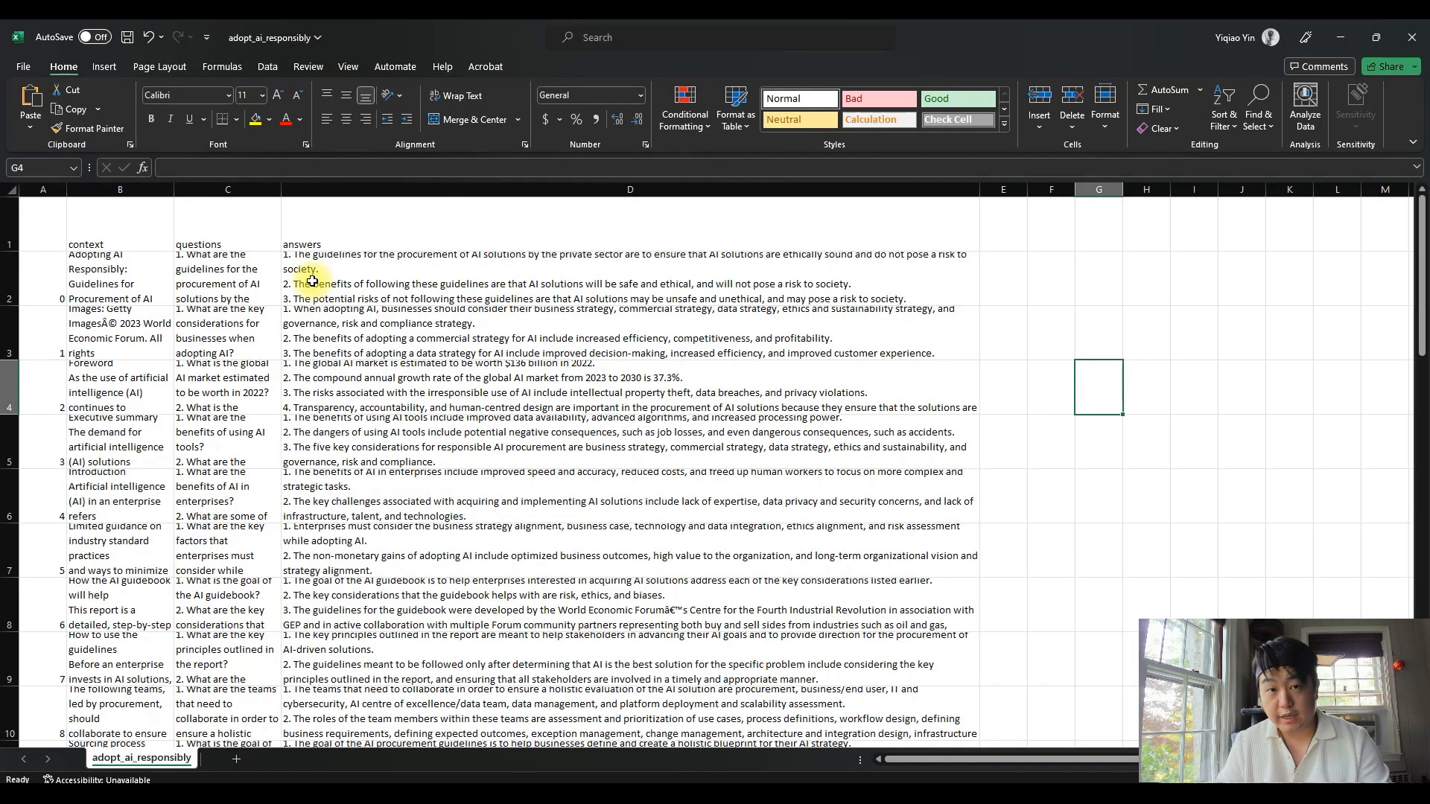
{"action": "left_click", "coordinate": [120, 189]}
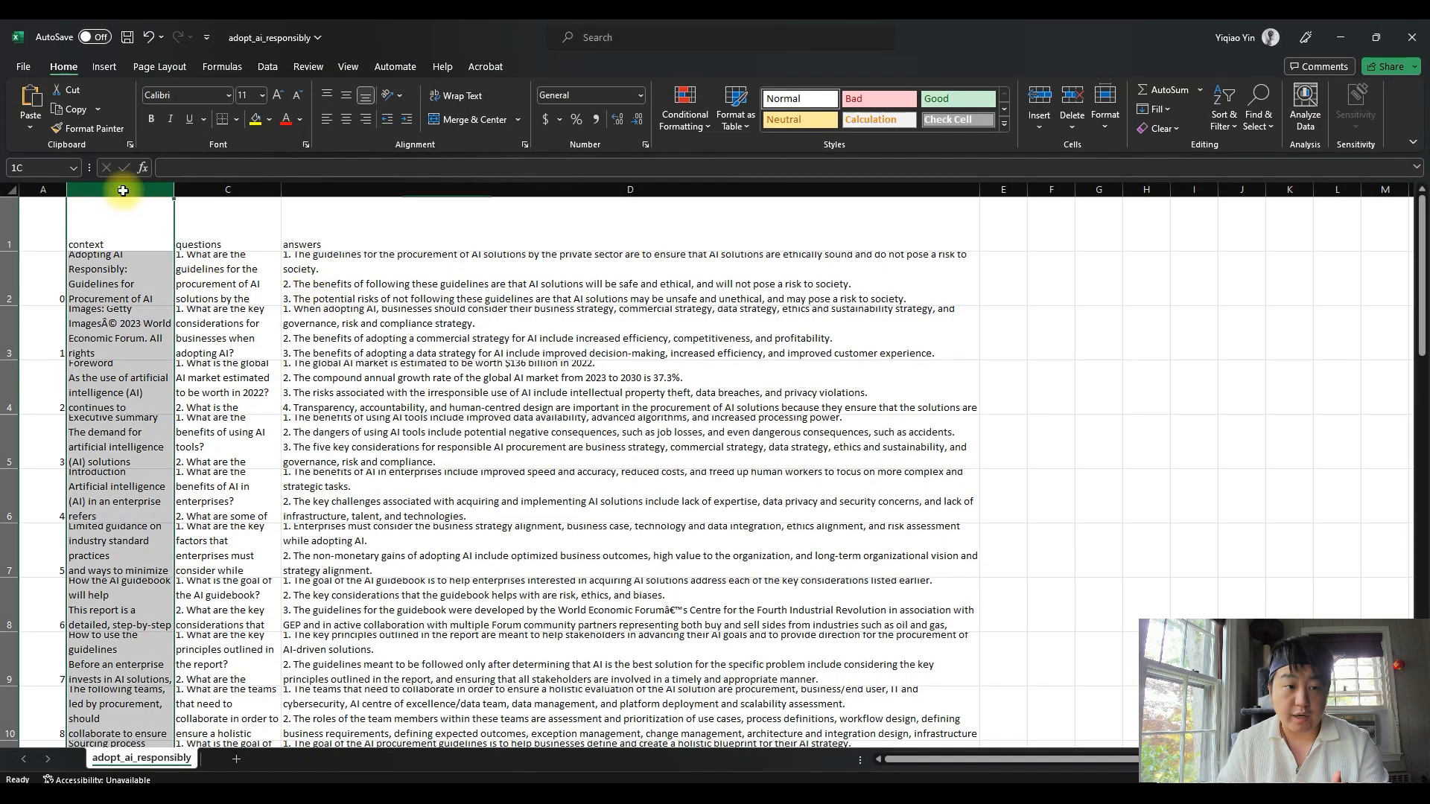
{"action": "left_click", "coordinate": [119, 243]}
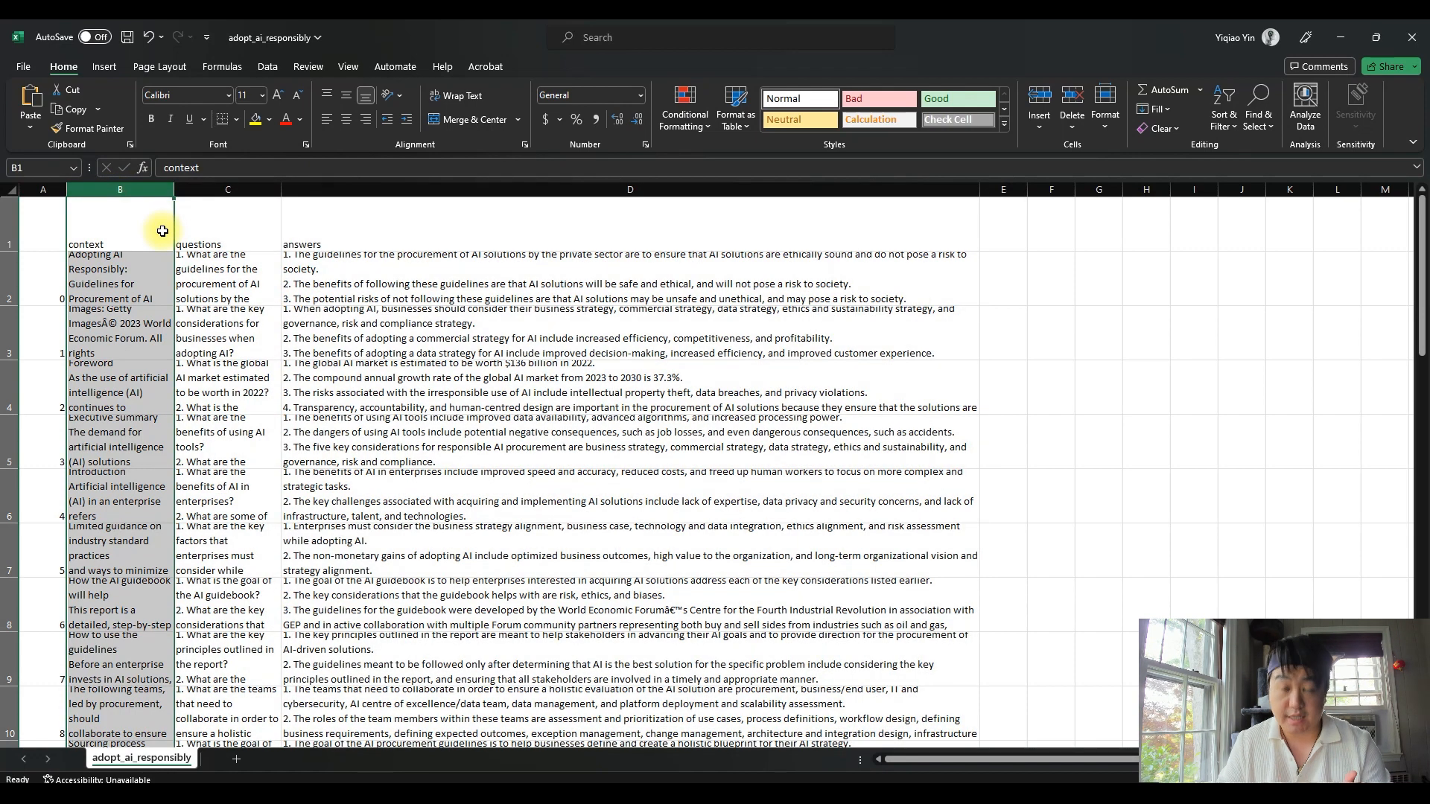
{"action": "mouse_move", "coordinate": [132, 243]}
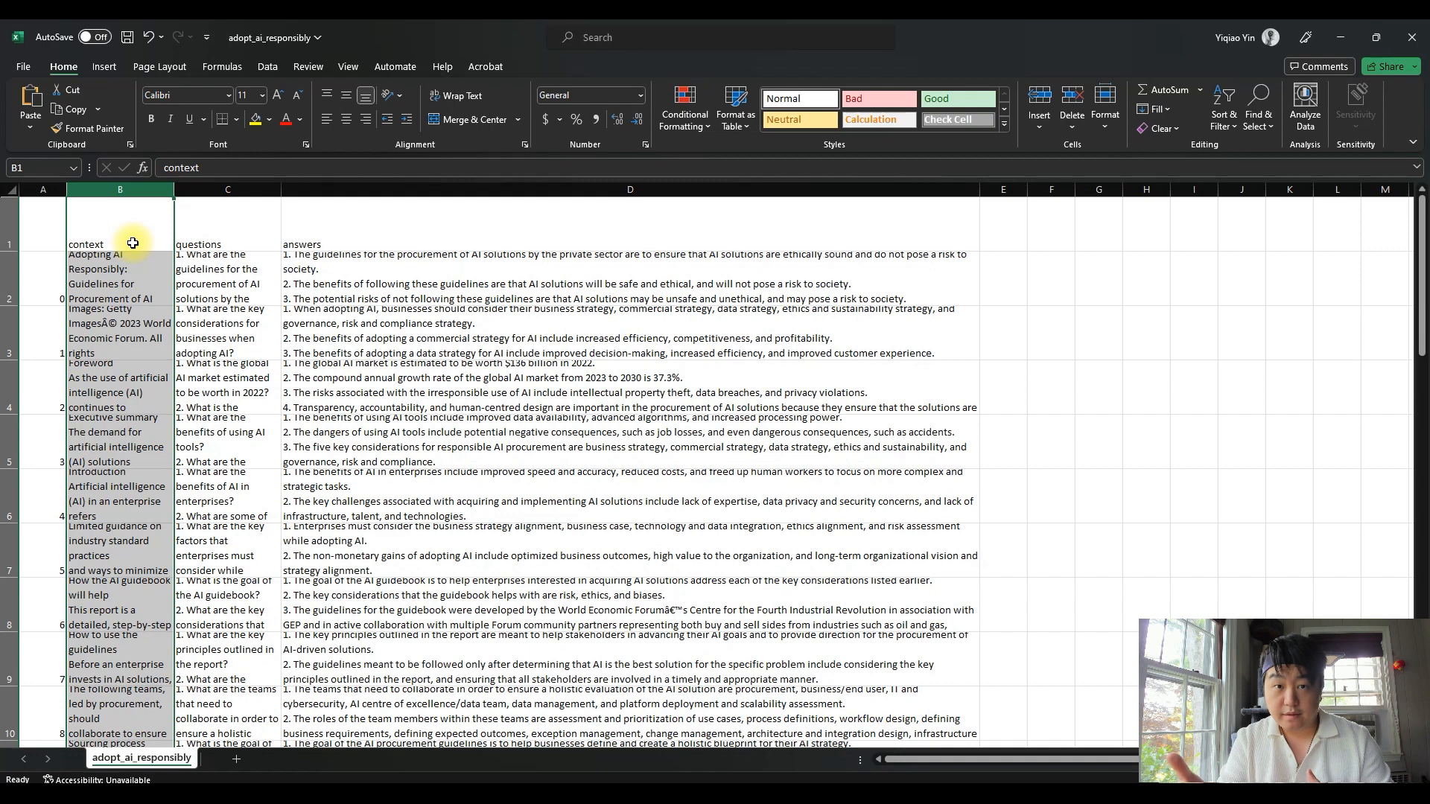
{"action": "left_click", "coordinate": [227, 221]}
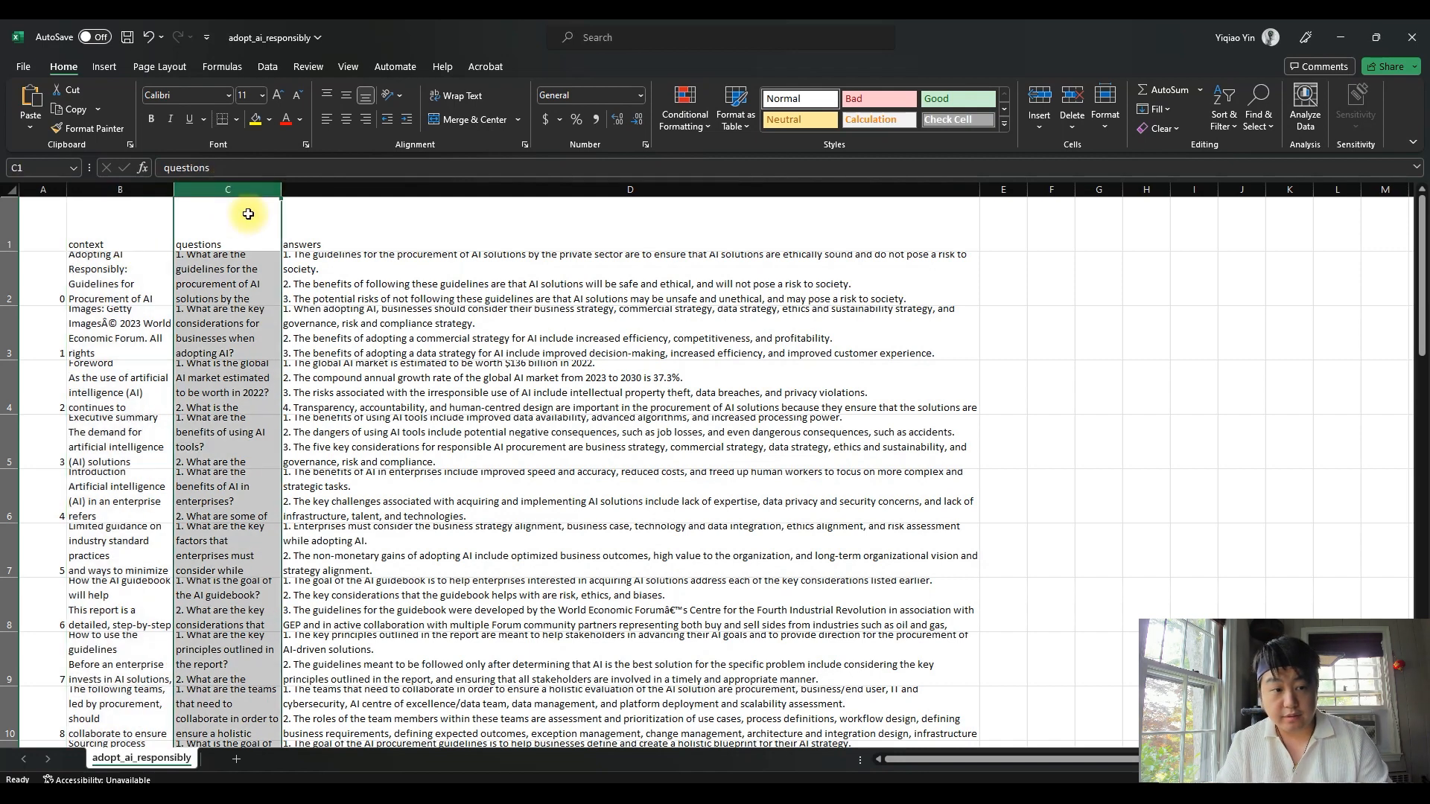
{"action": "mouse_move", "coordinate": [258, 234]}
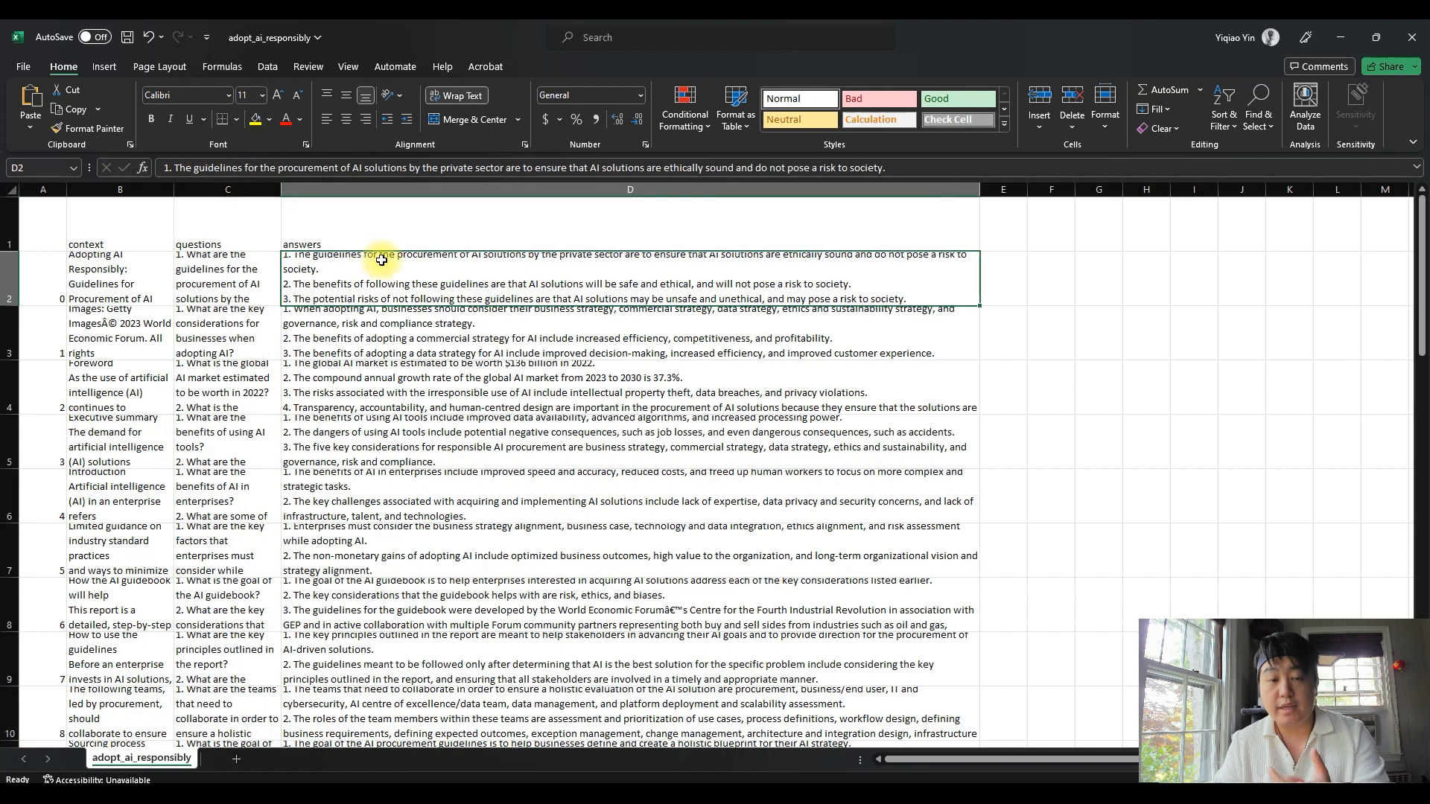
{"action": "mouse_move", "coordinate": [475, 272]}
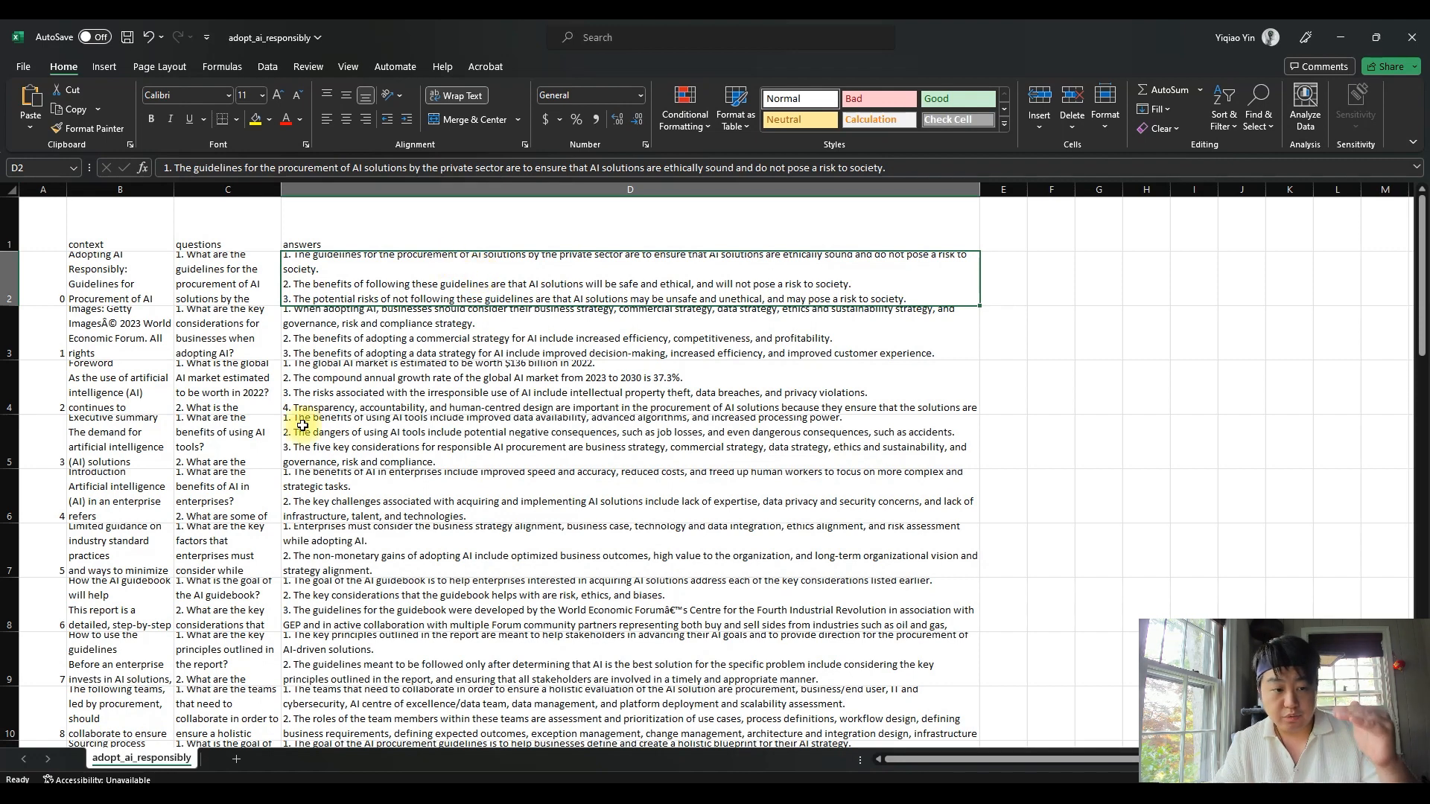
{"action": "left_click", "coordinate": [227, 551]}
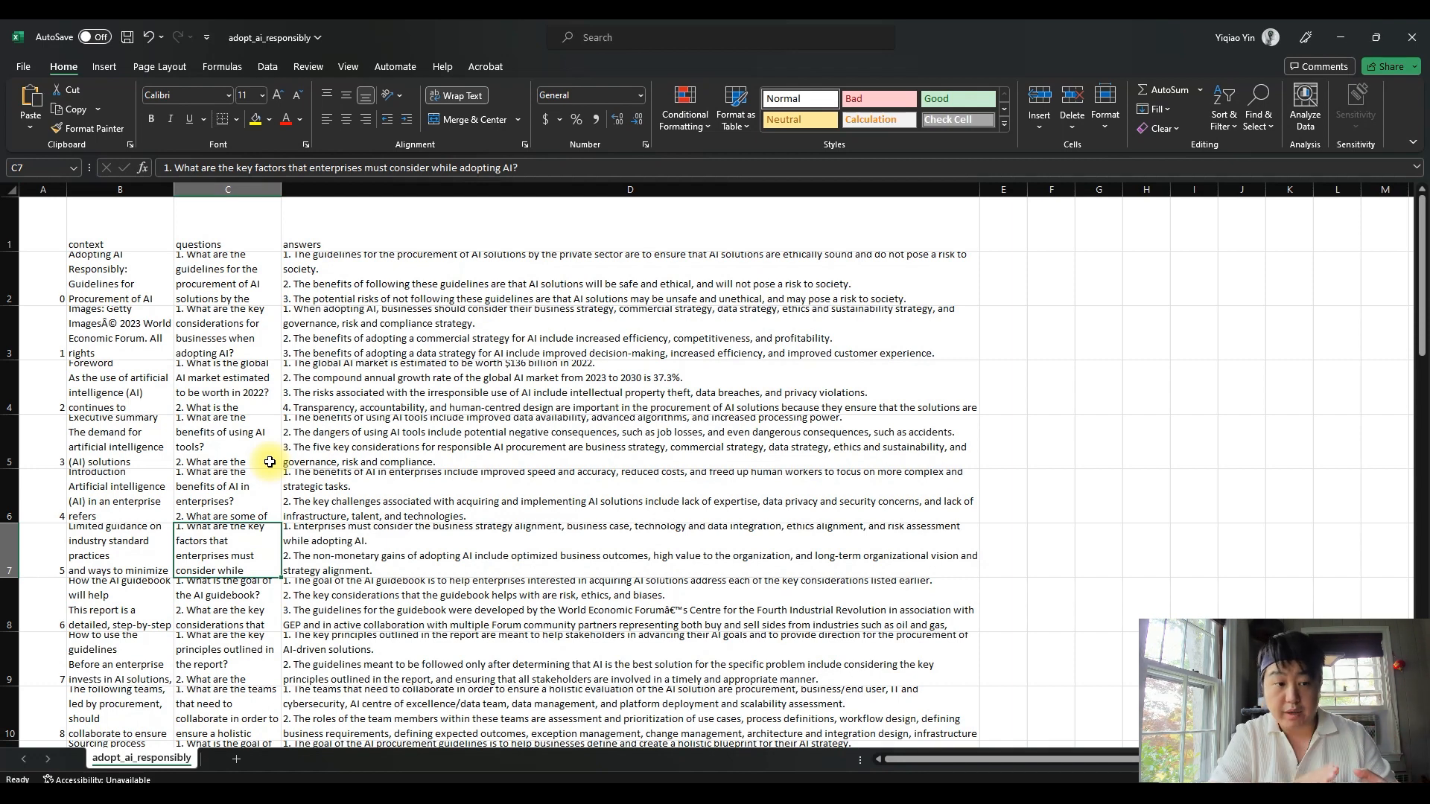
{"action": "left_click", "coordinate": [226, 377]}
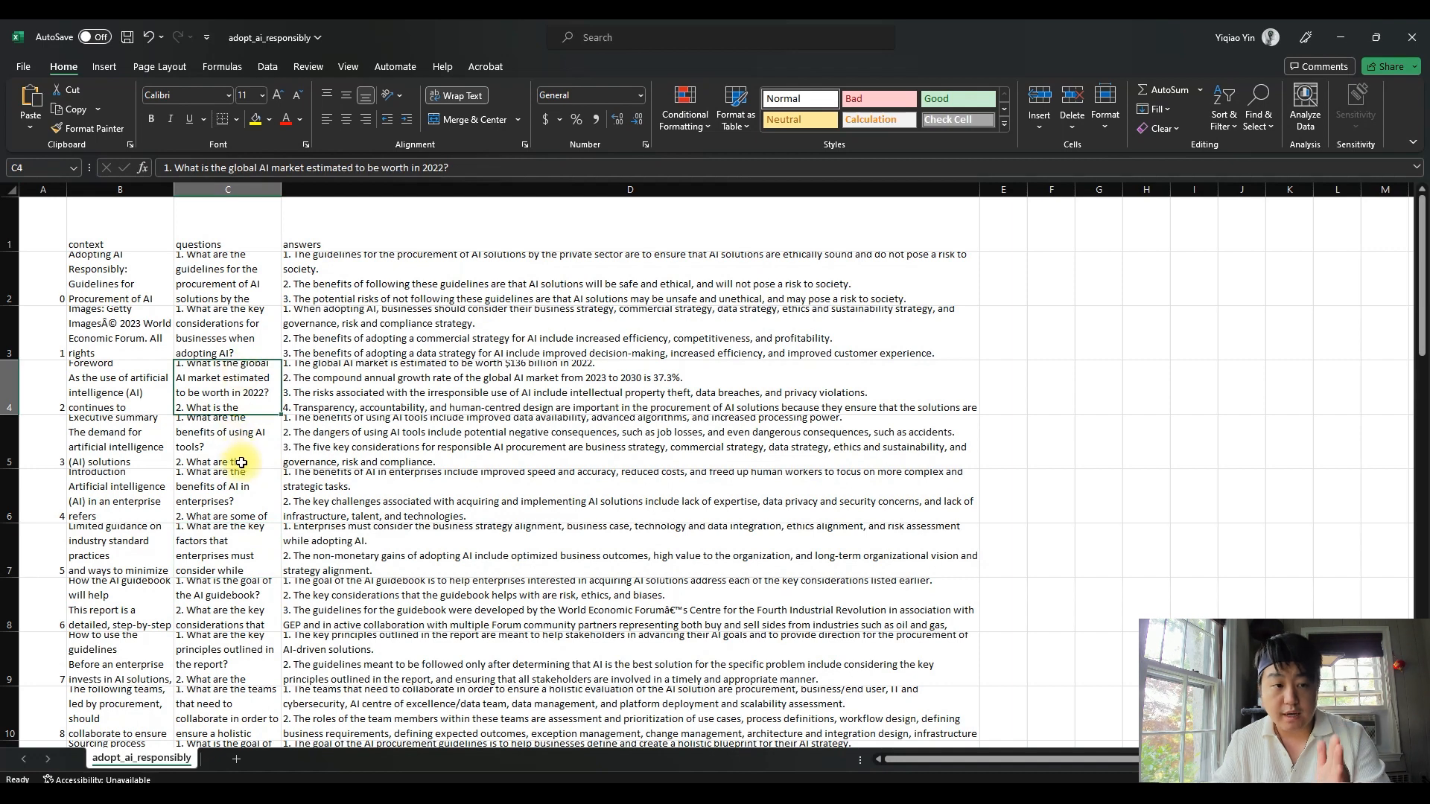
{"action": "mouse_move", "coordinate": [256, 471]}
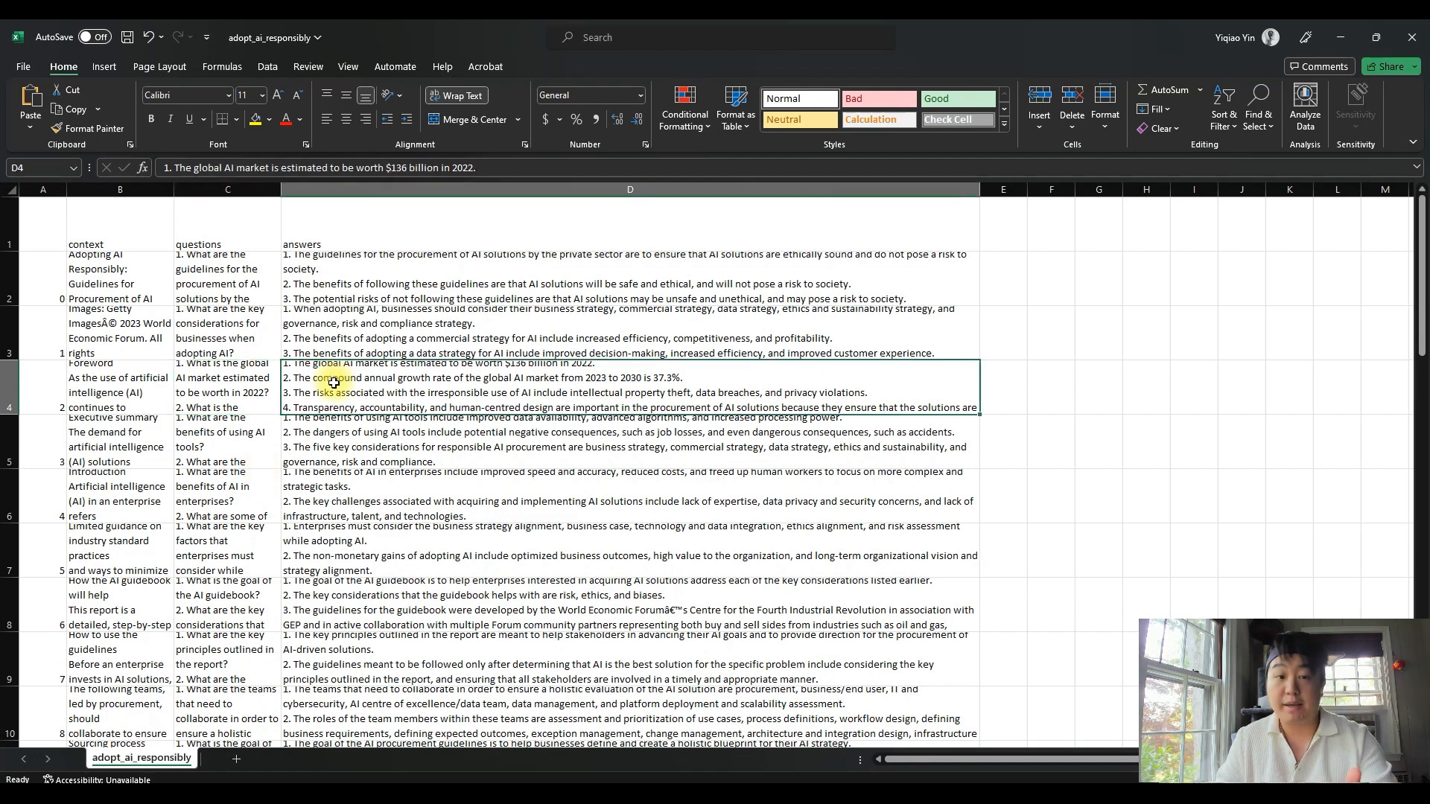
{"action": "left_click", "coordinate": [226, 384]}
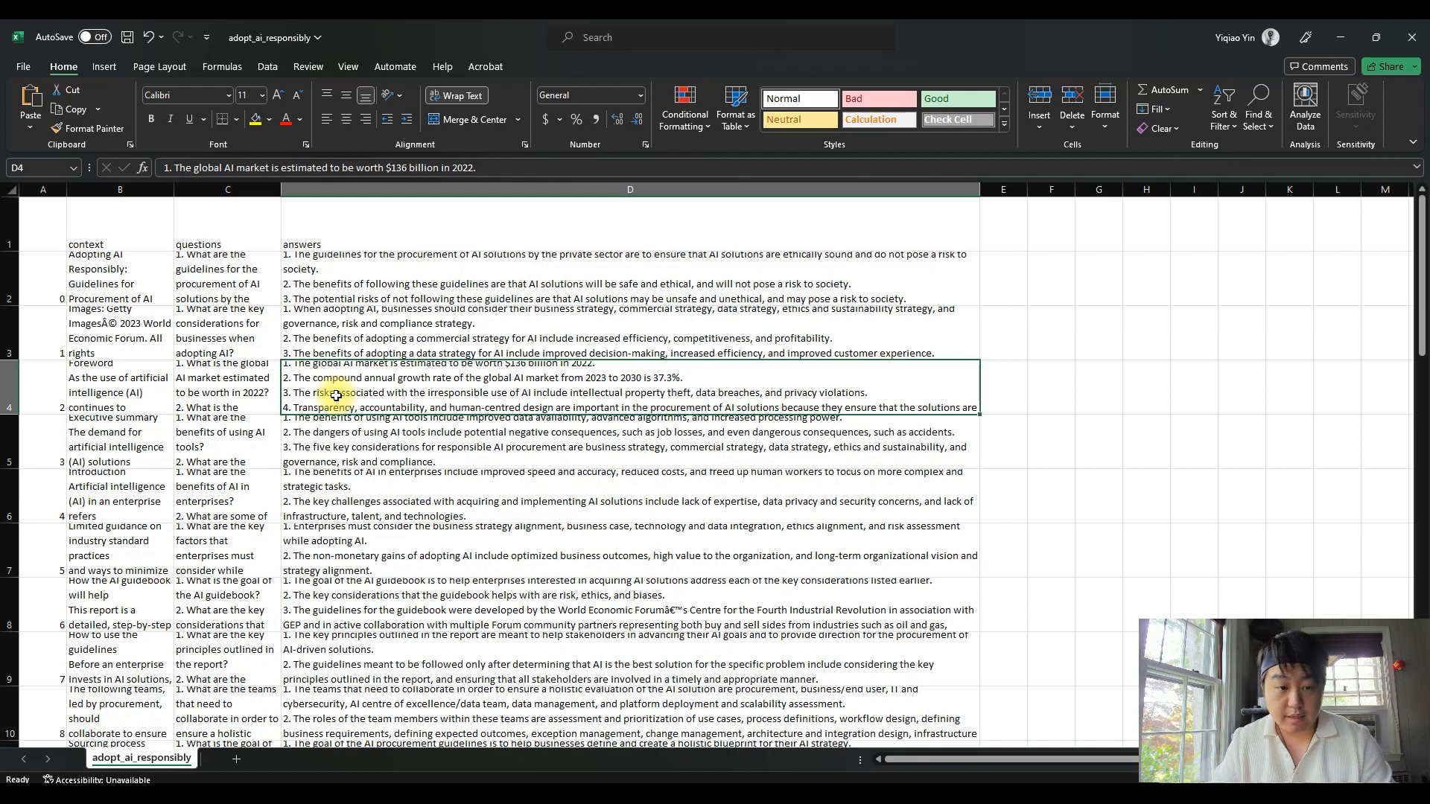
{"action": "mouse_move", "coordinate": [338, 403]}
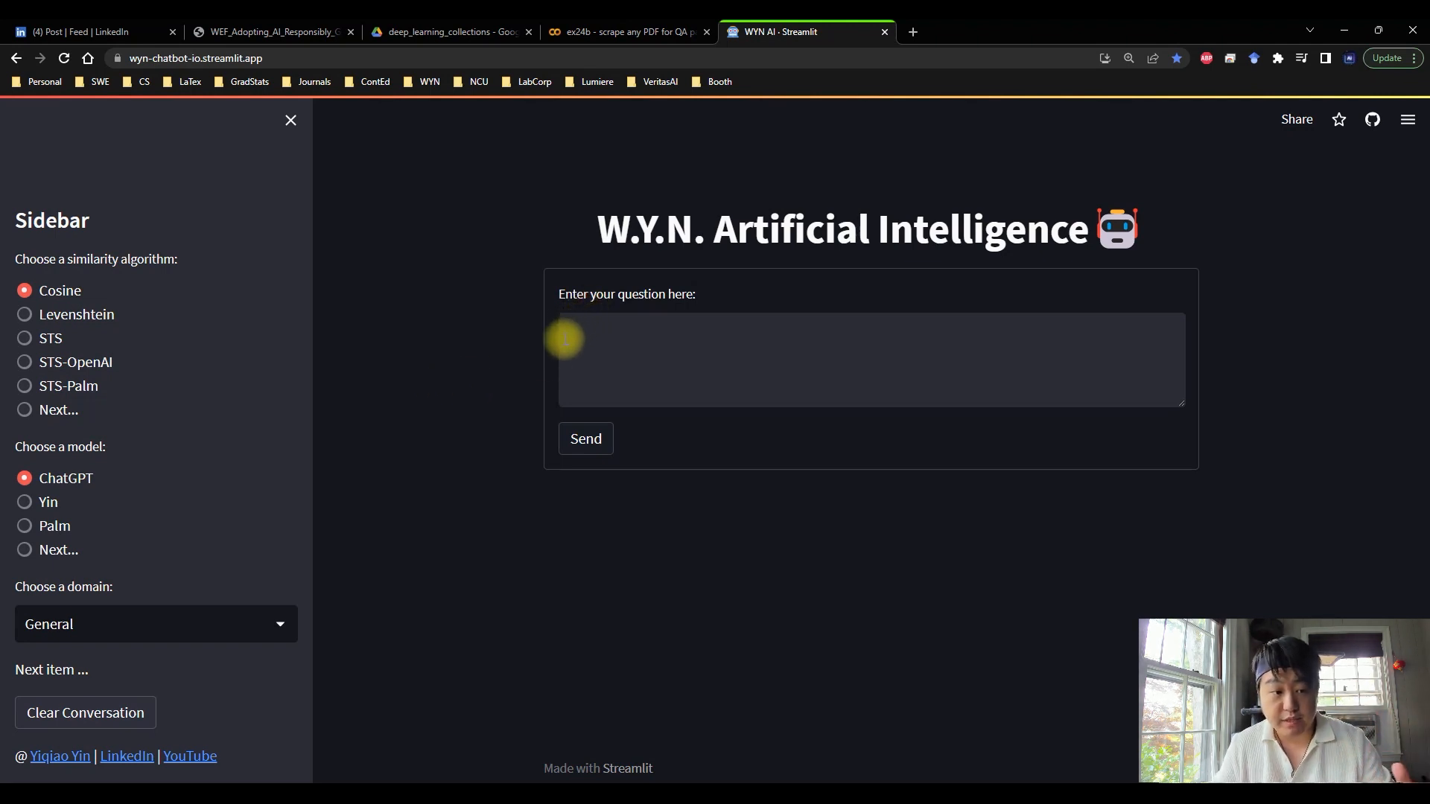
{"action": "mouse_move", "coordinate": [103, 601]}
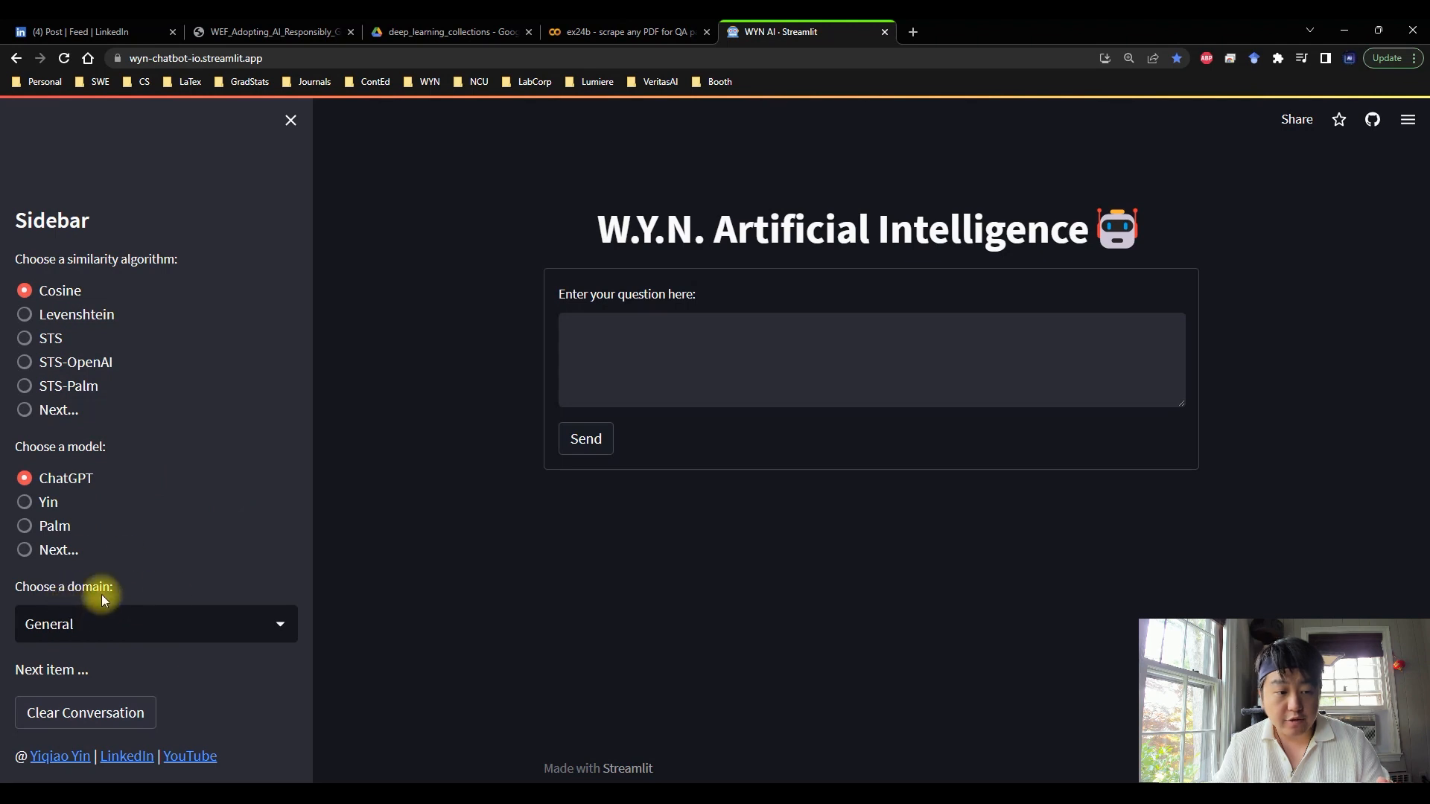
{"action": "mouse_move", "coordinate": [103, 624]}
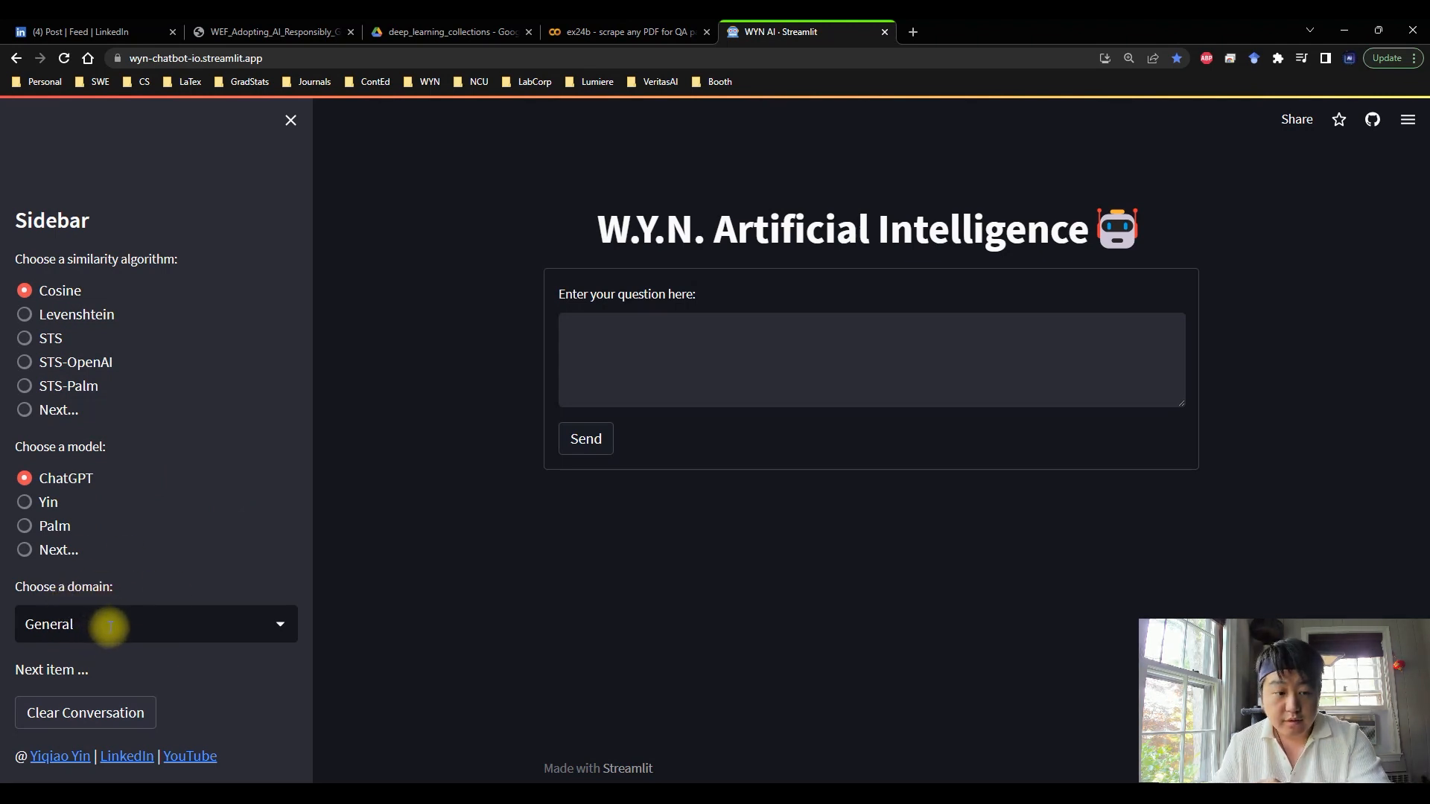
Choose 'Adopting AI Responsibly' from the chatbot's domain list.
{"action": "left_click", "coordinate": [155, 624]}
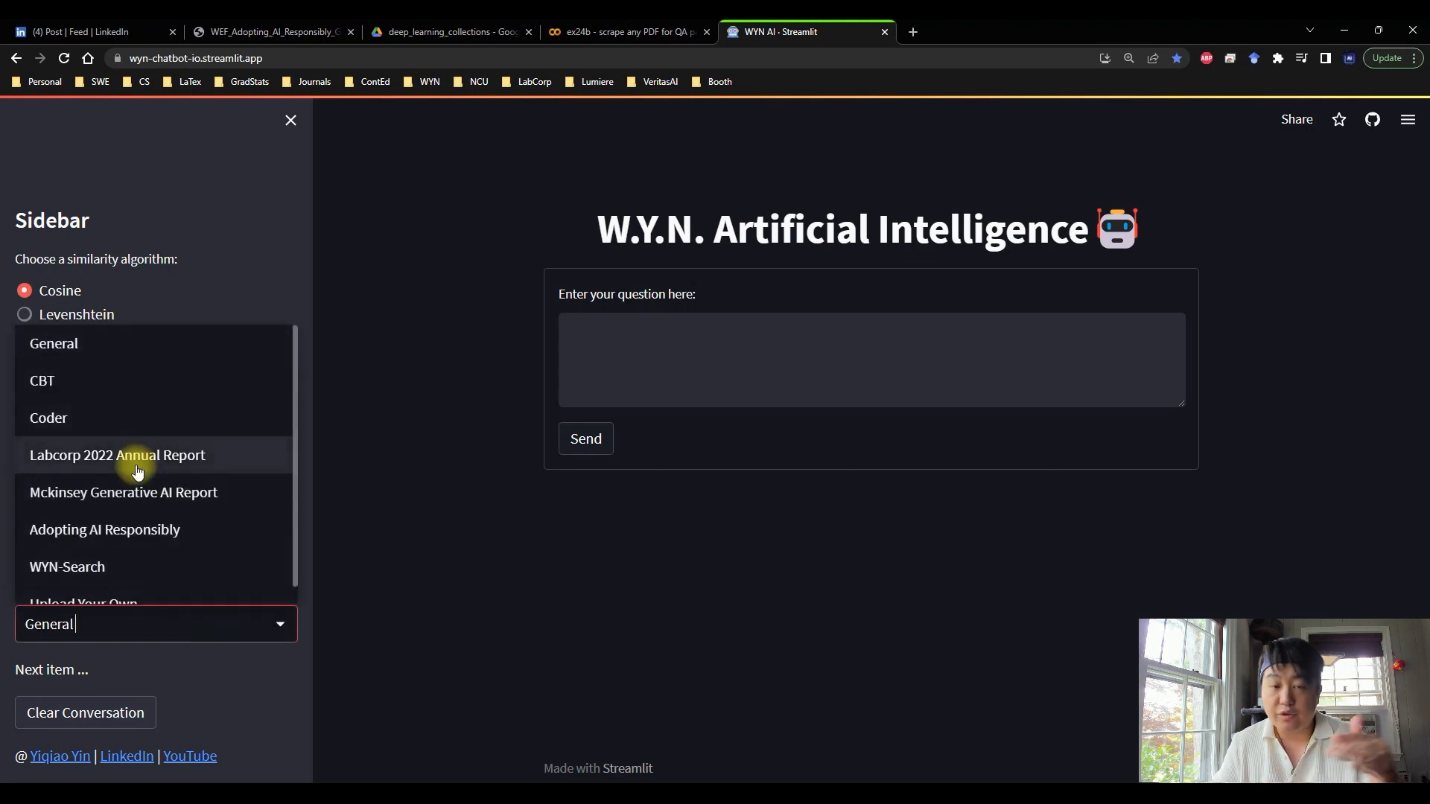
{"action": "mouse_move", "coordinate": [155, 493]}
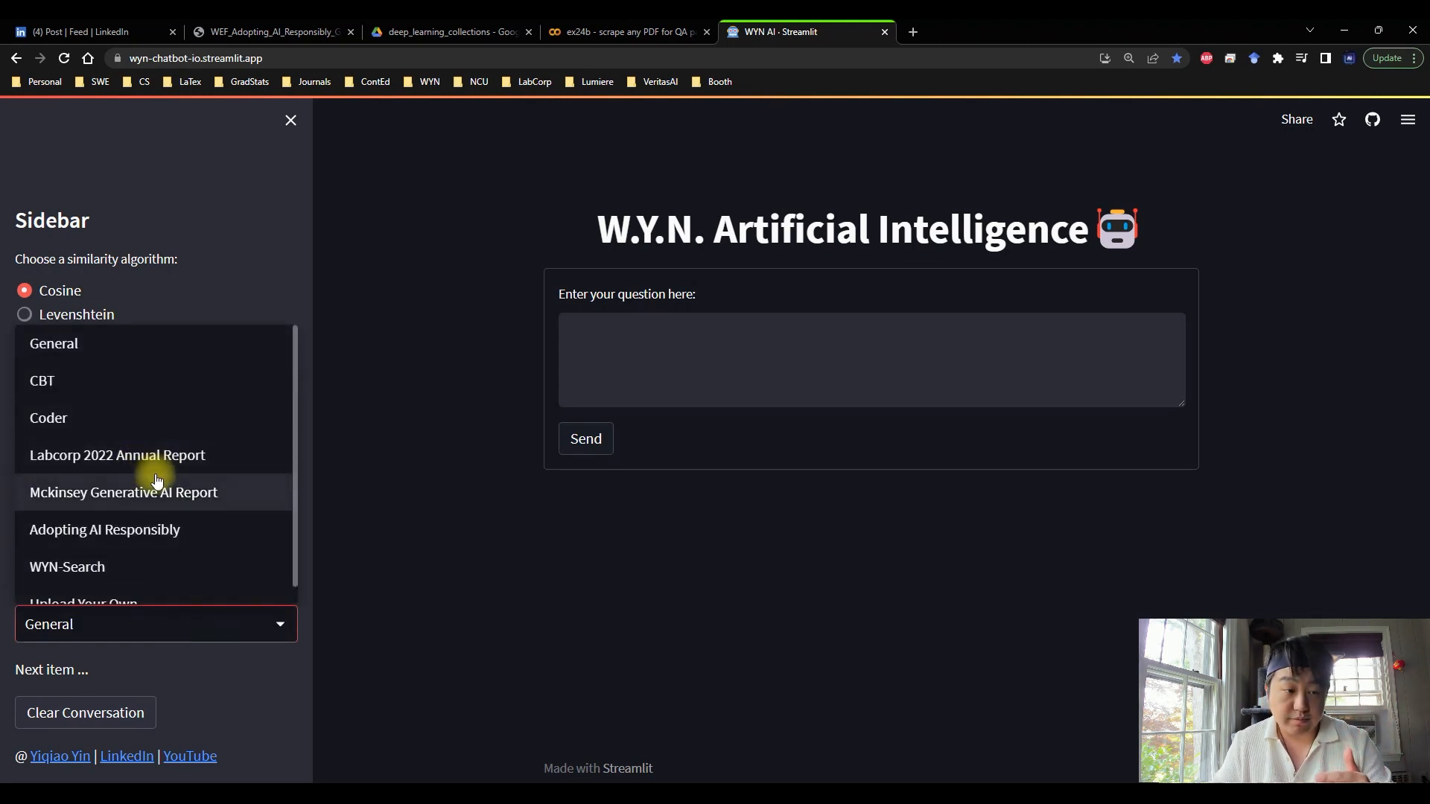
{"action": "mouse_move", "coordinate": [168, 456]}
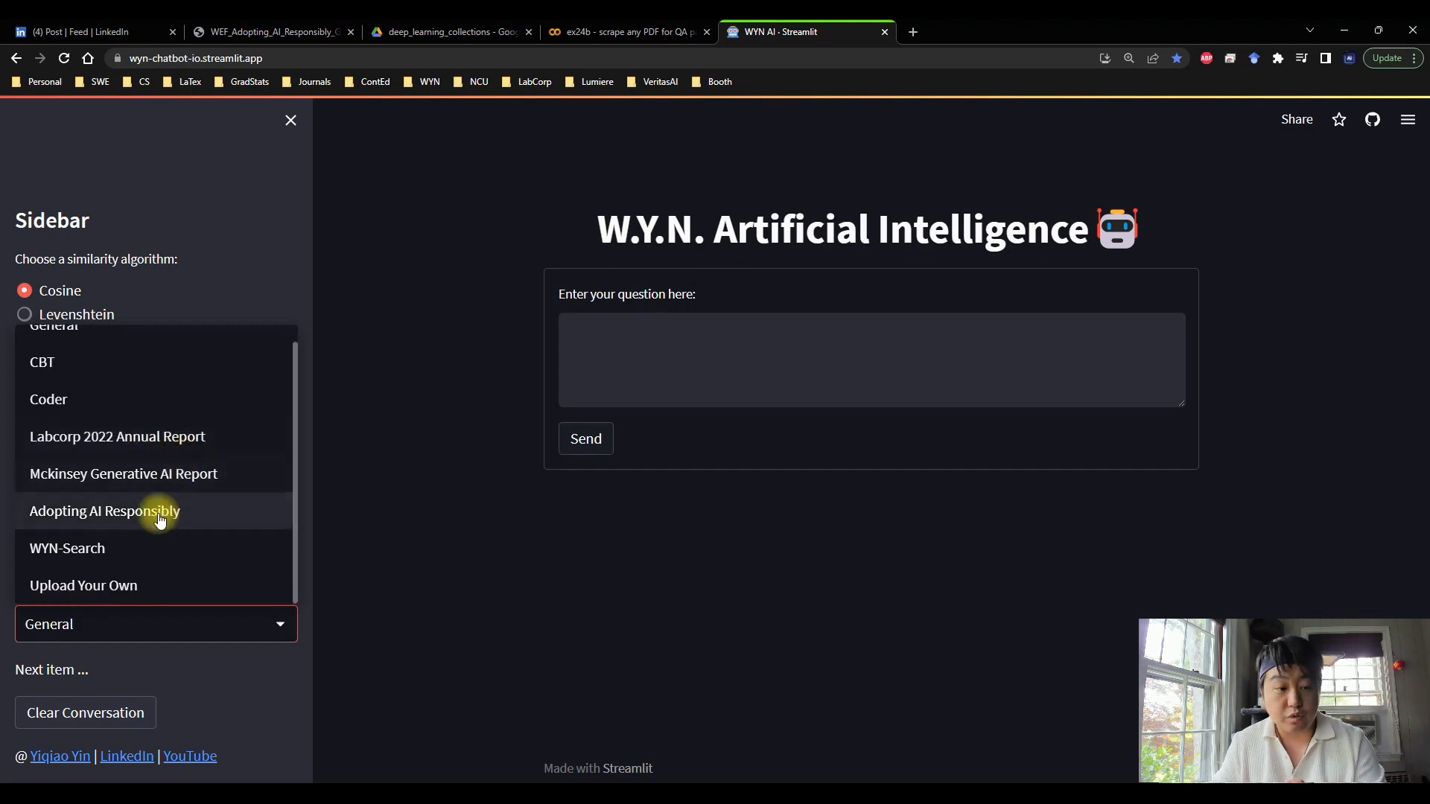
{"action": "mouse_move", "coordinate": [113, 523]}
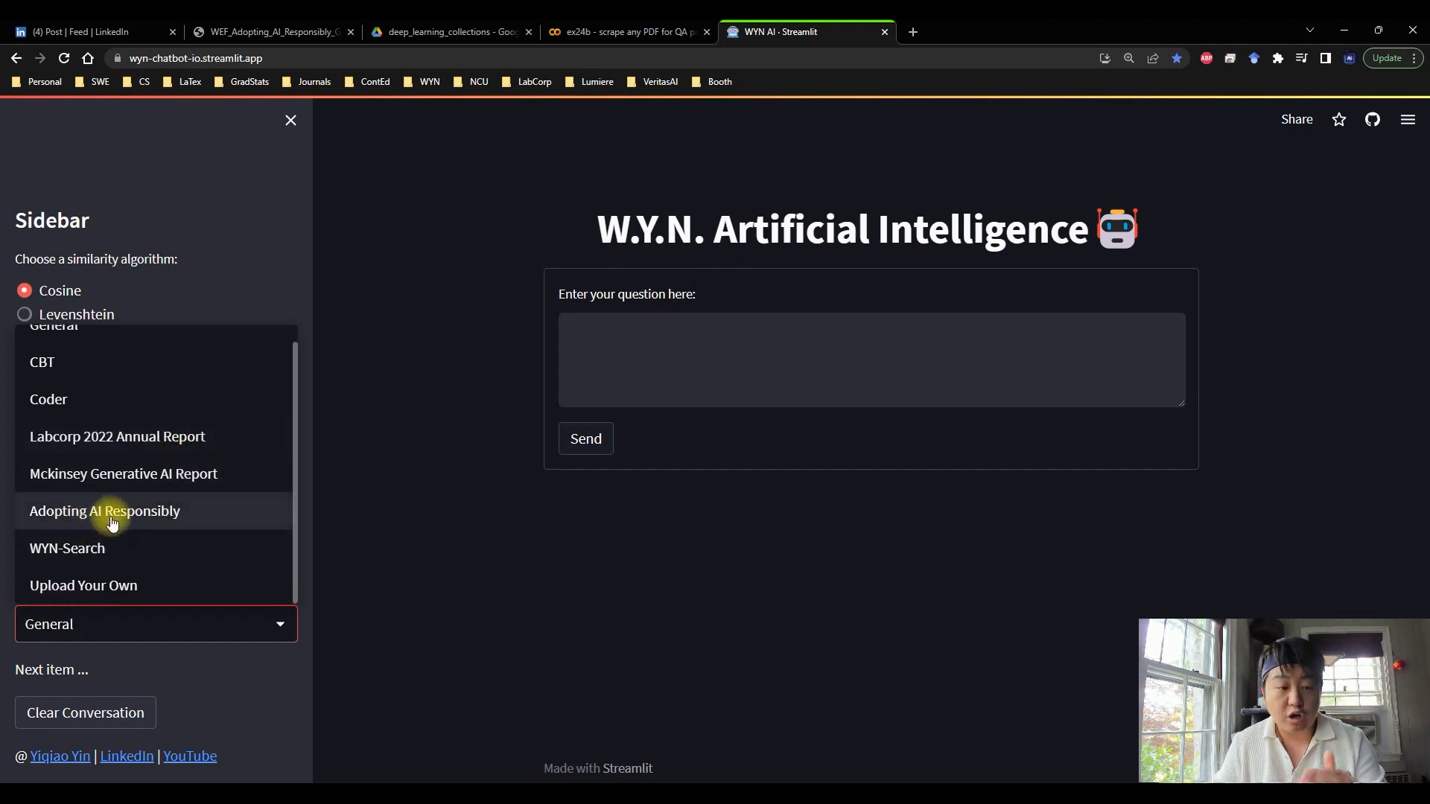
{"action": "mouse_move", "coordinate": [153, 524]}
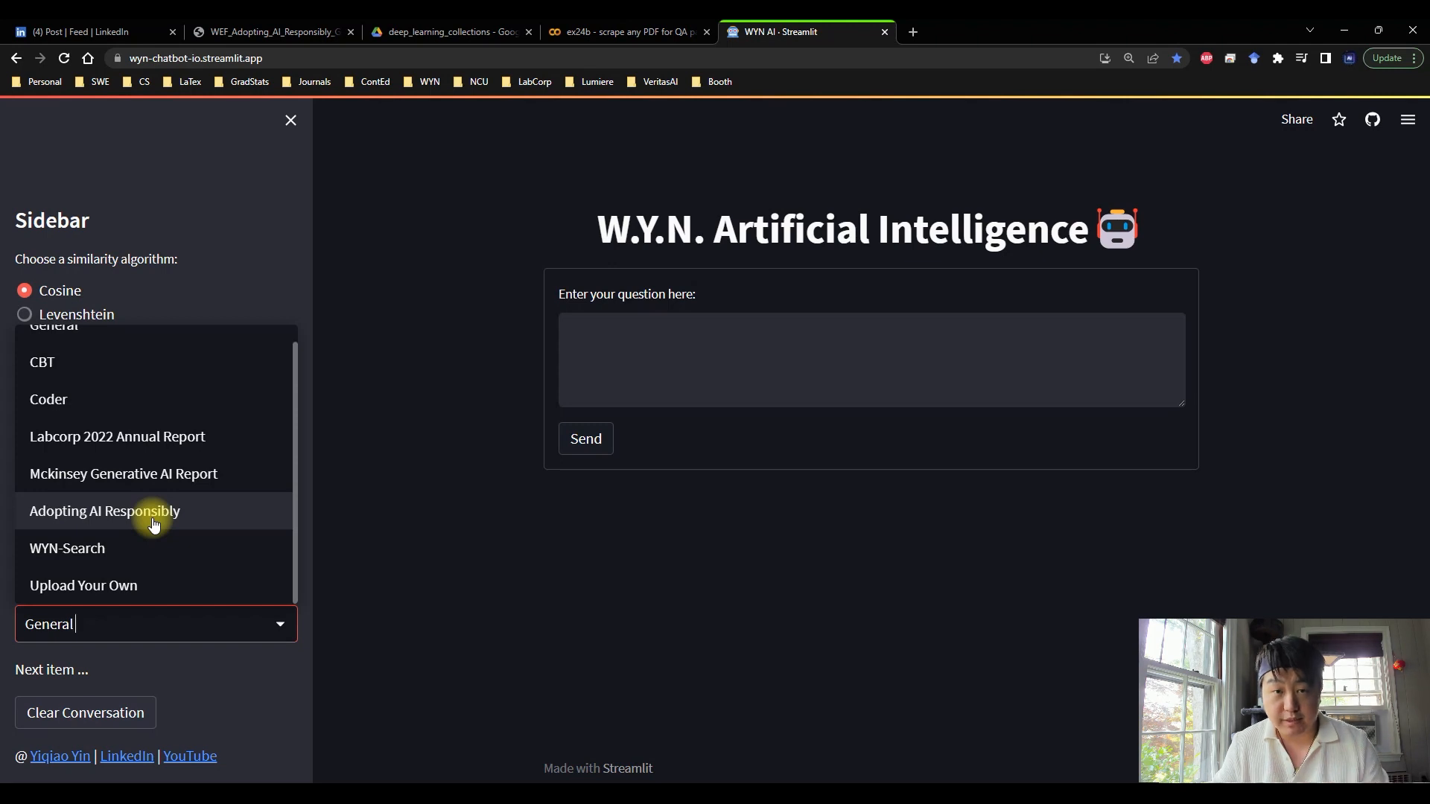
{"action": "left_click", "coordinate": [103, 511]}
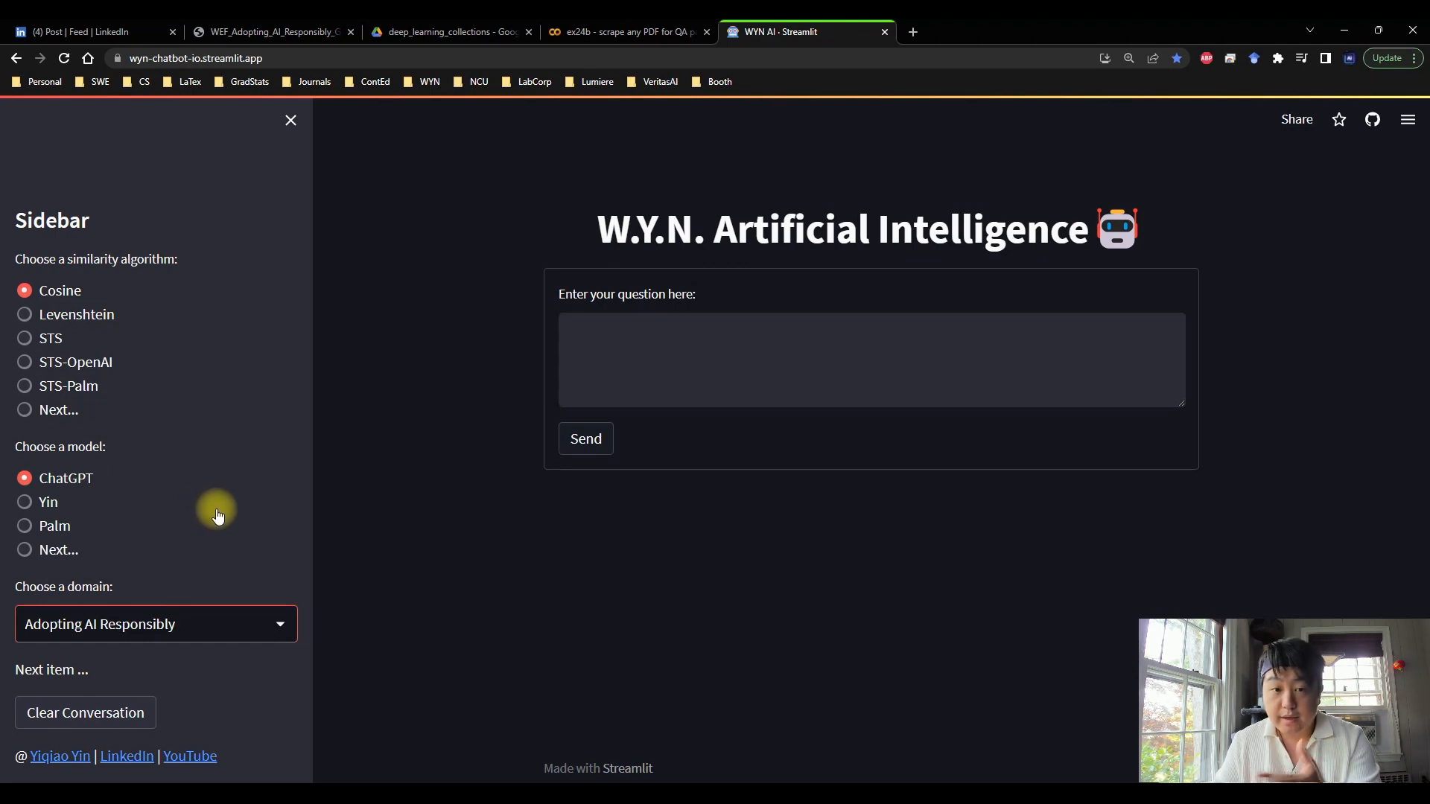
{"action": "mouse_move", "coordinate": [392, 474]}
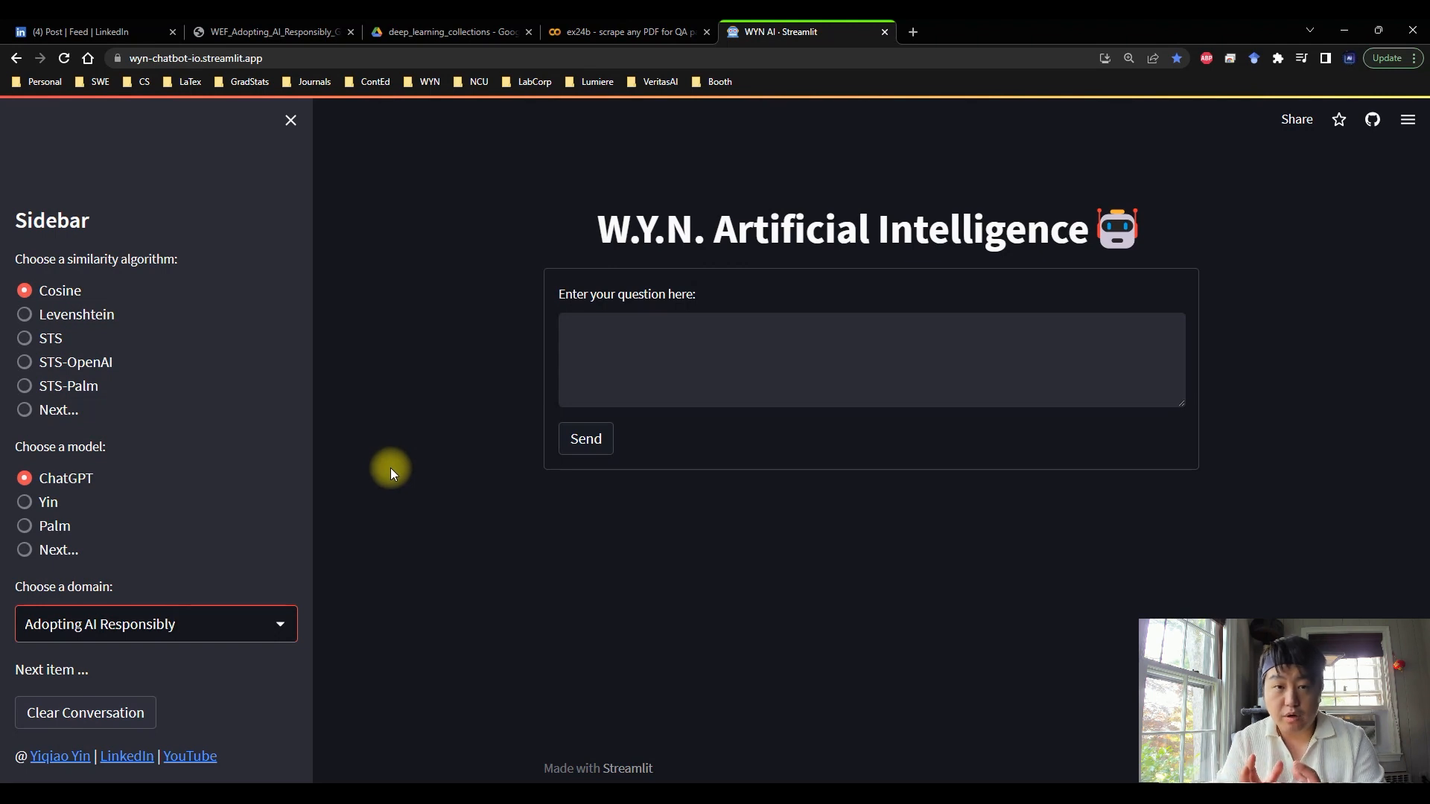
{"action": "left_click", "coordinate": [155, 624]}
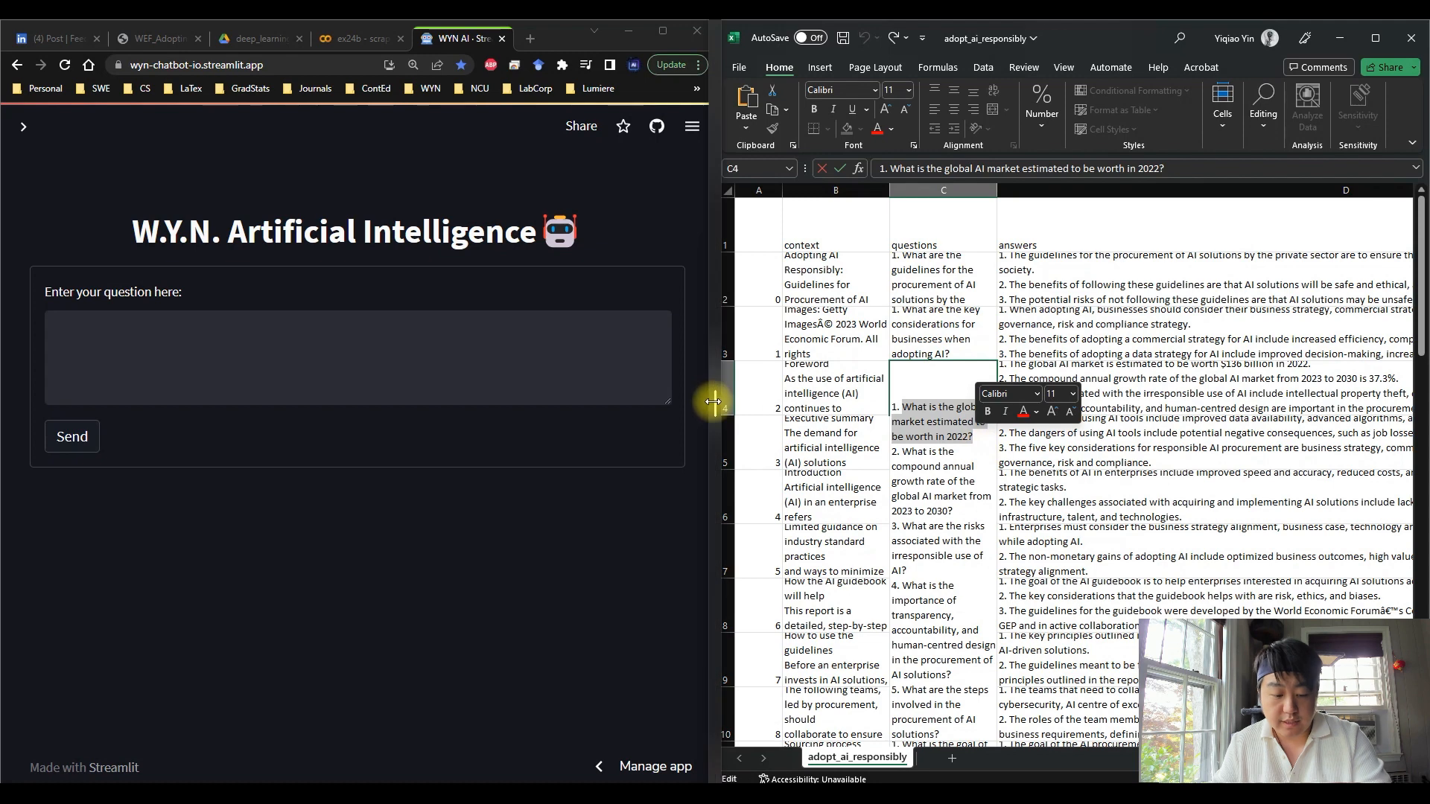
Ask the chatbot 'What is the global AI market estimated to be worth in 2022?' and send it.
{"action": "type", "text": "What is the global AI market estimated to be worth in 2022?"}
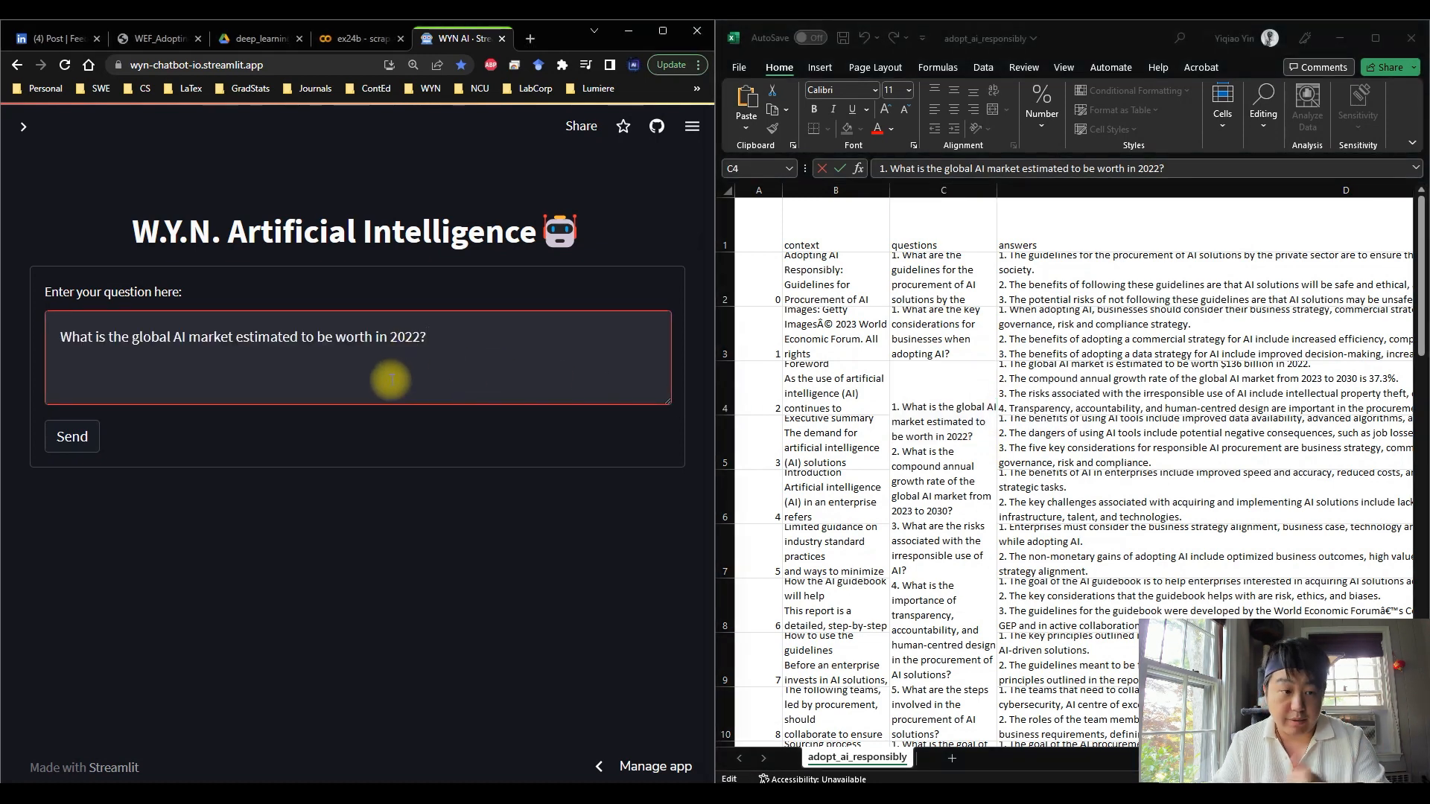
{"action": "left_click", "coordinate": [71, 436]}
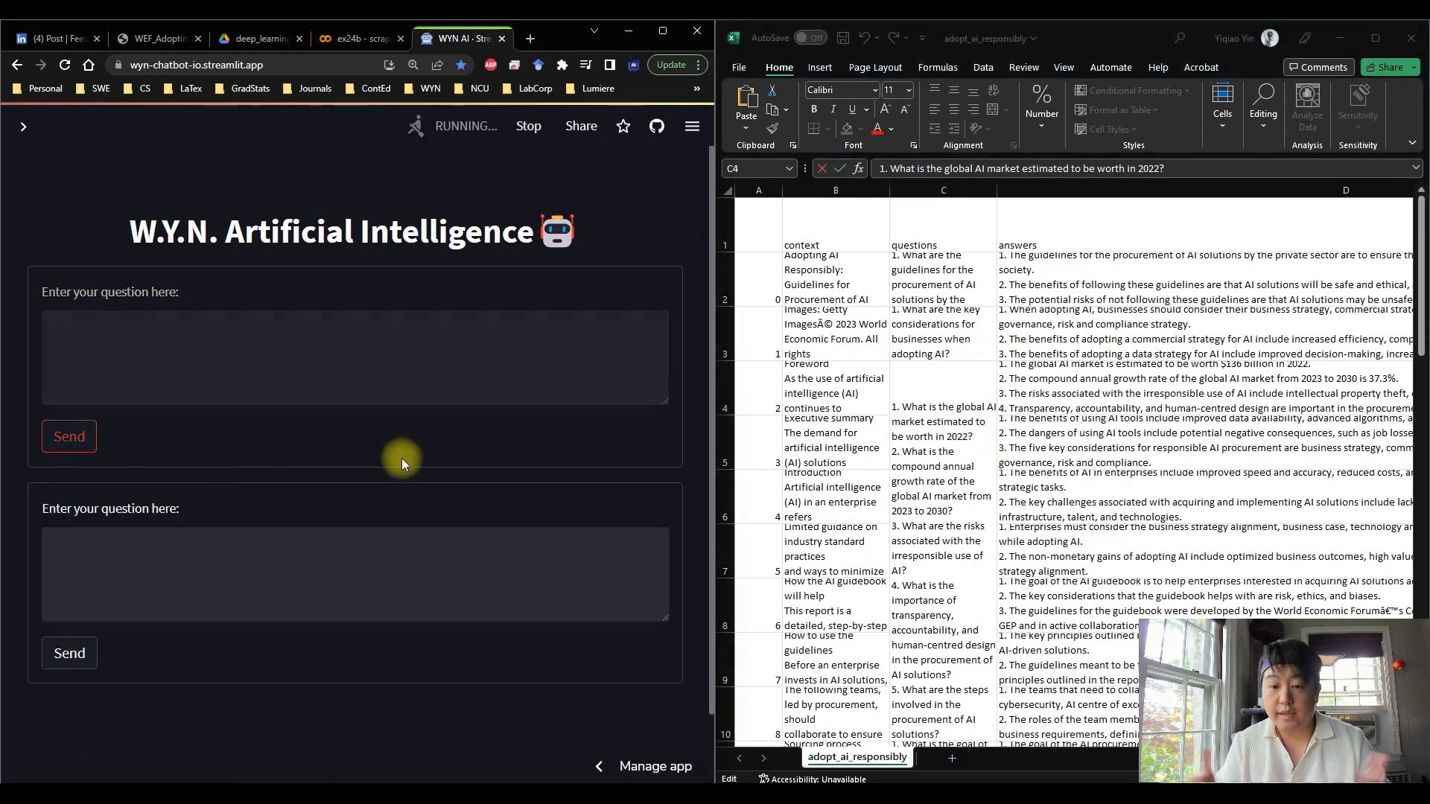
{"action": "left_click", "coordinate": [69, 437]}
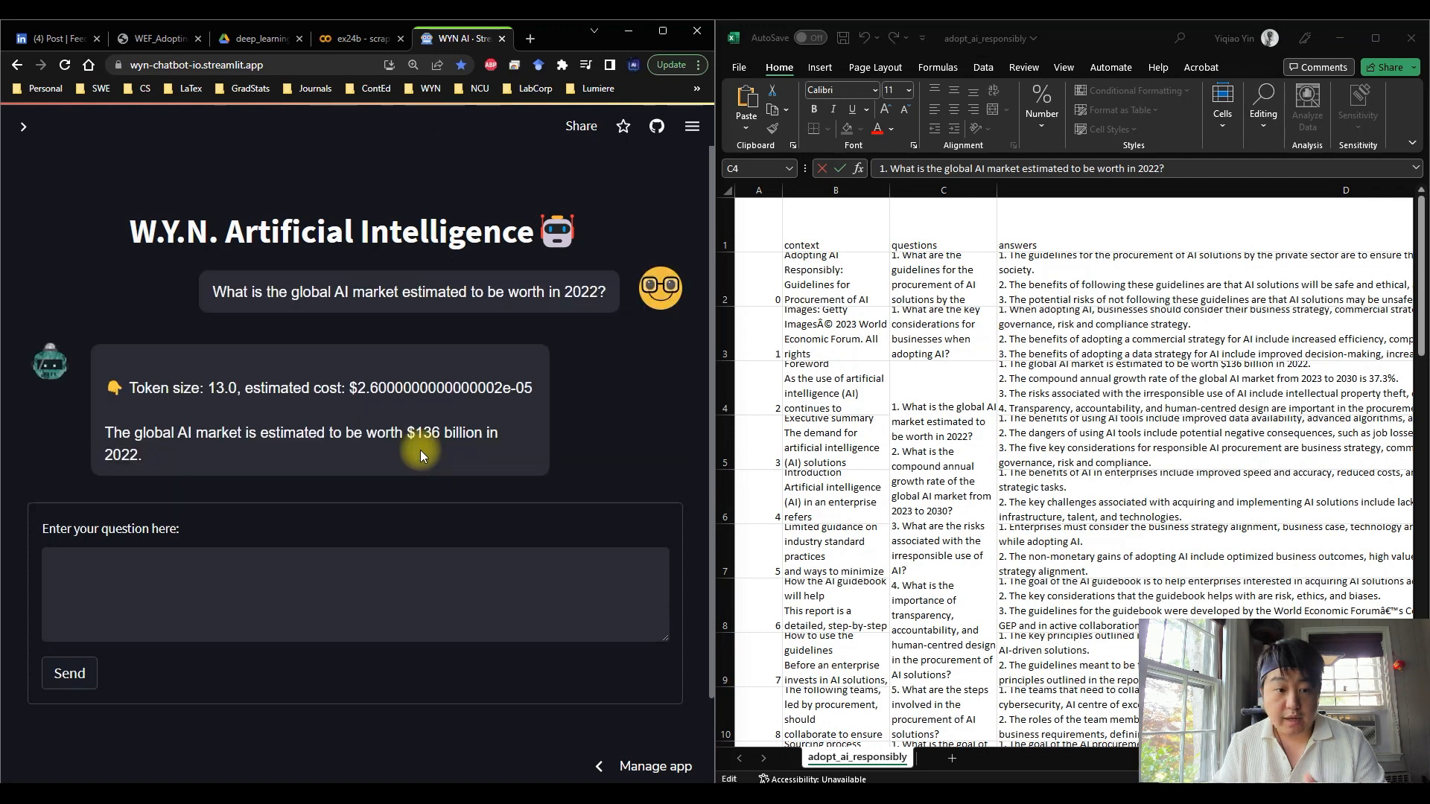